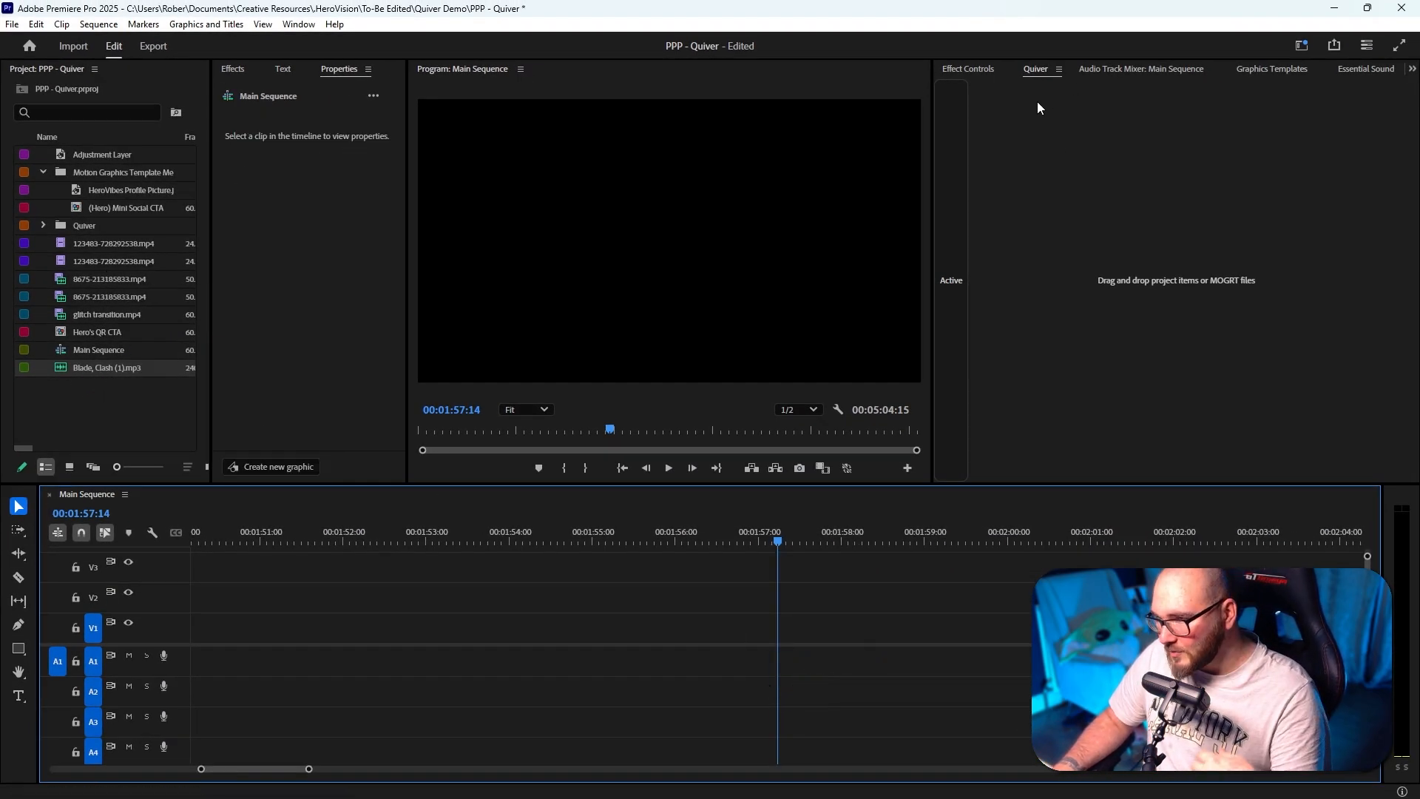
Check the Quiver panel menu, then drag Blade, Clash (1).mp3 from the Project panel into Quiver.
{"action": "left_click", "coordinate": [1056, 70]}
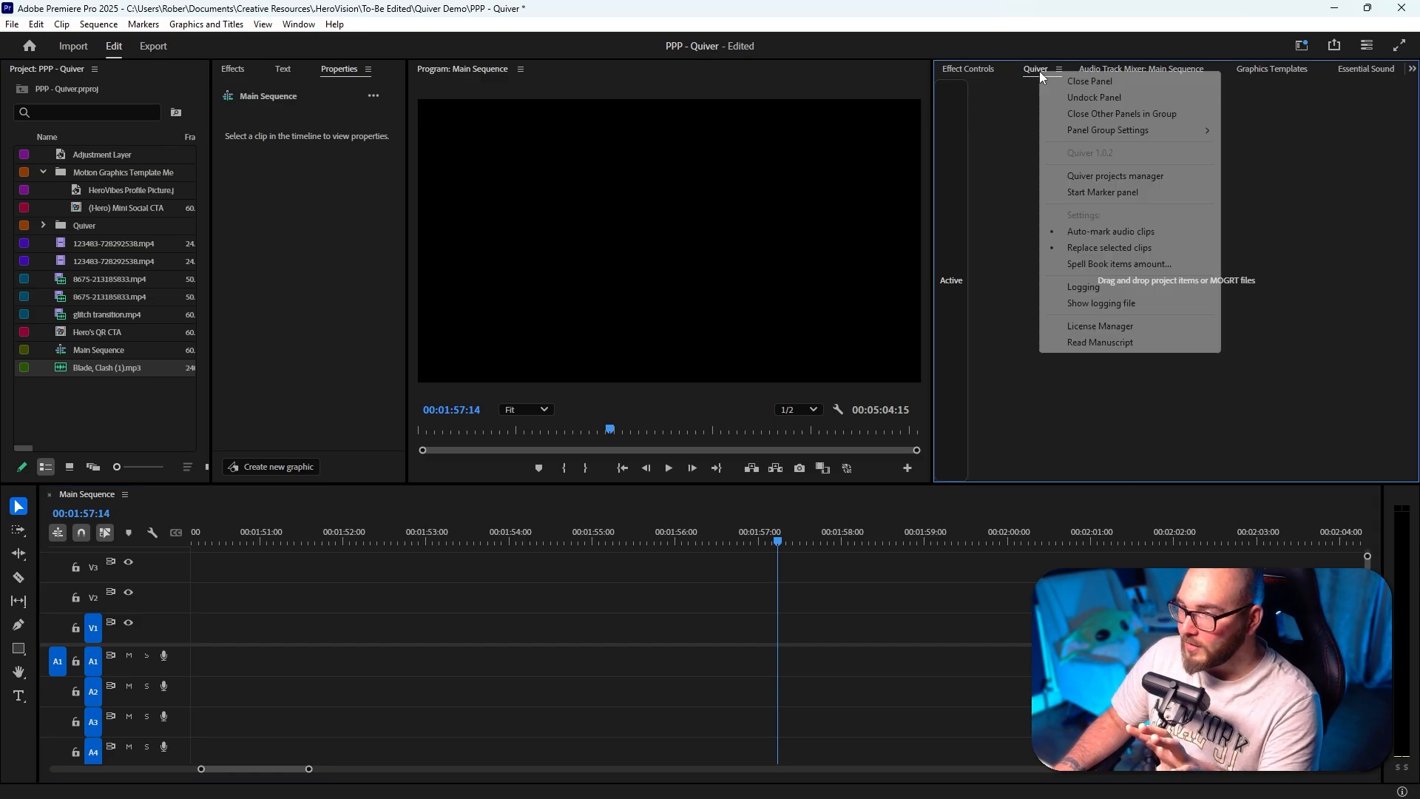
{"action": "left_click", "coordinate": [1093, 98]}
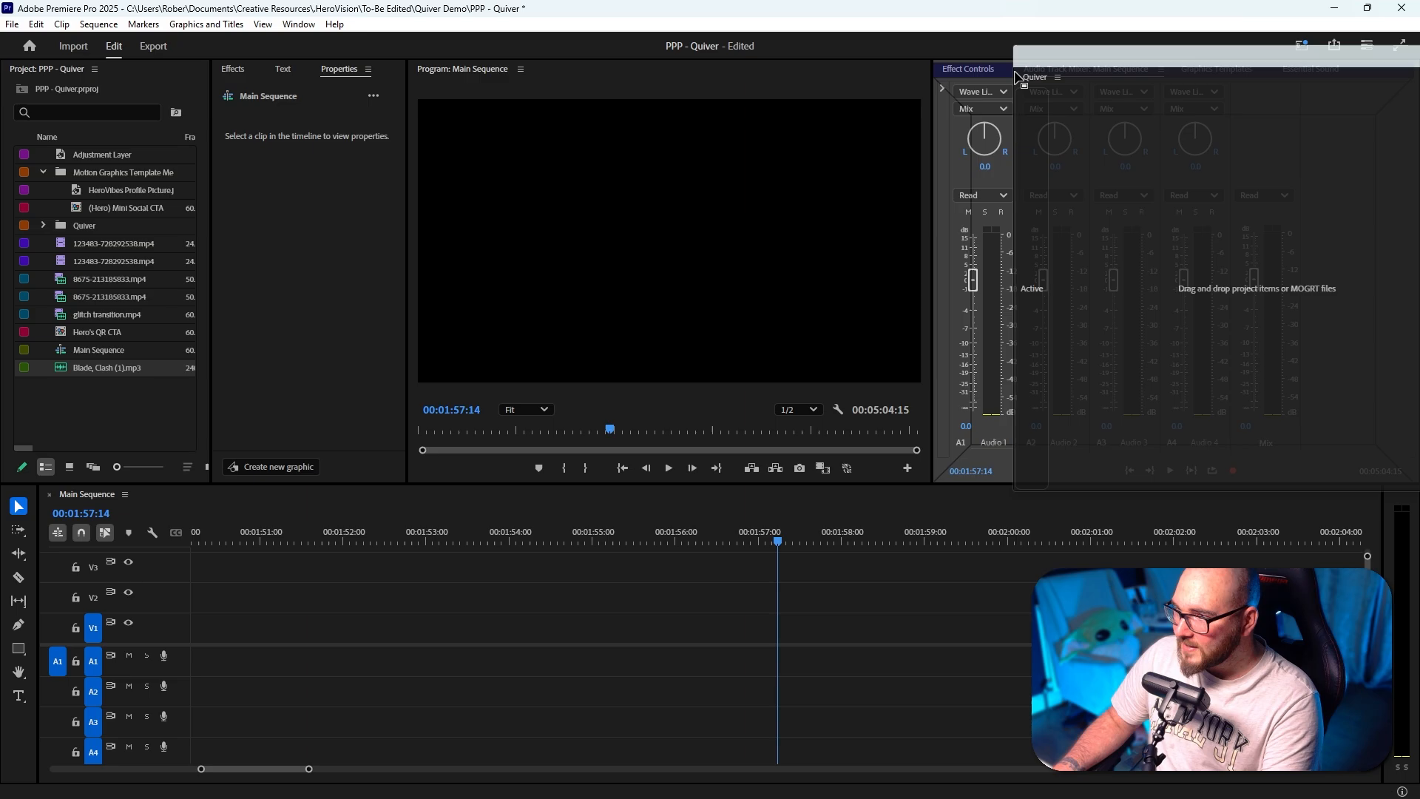
{"action": "left_click", "coordinate": [1036, 68]}
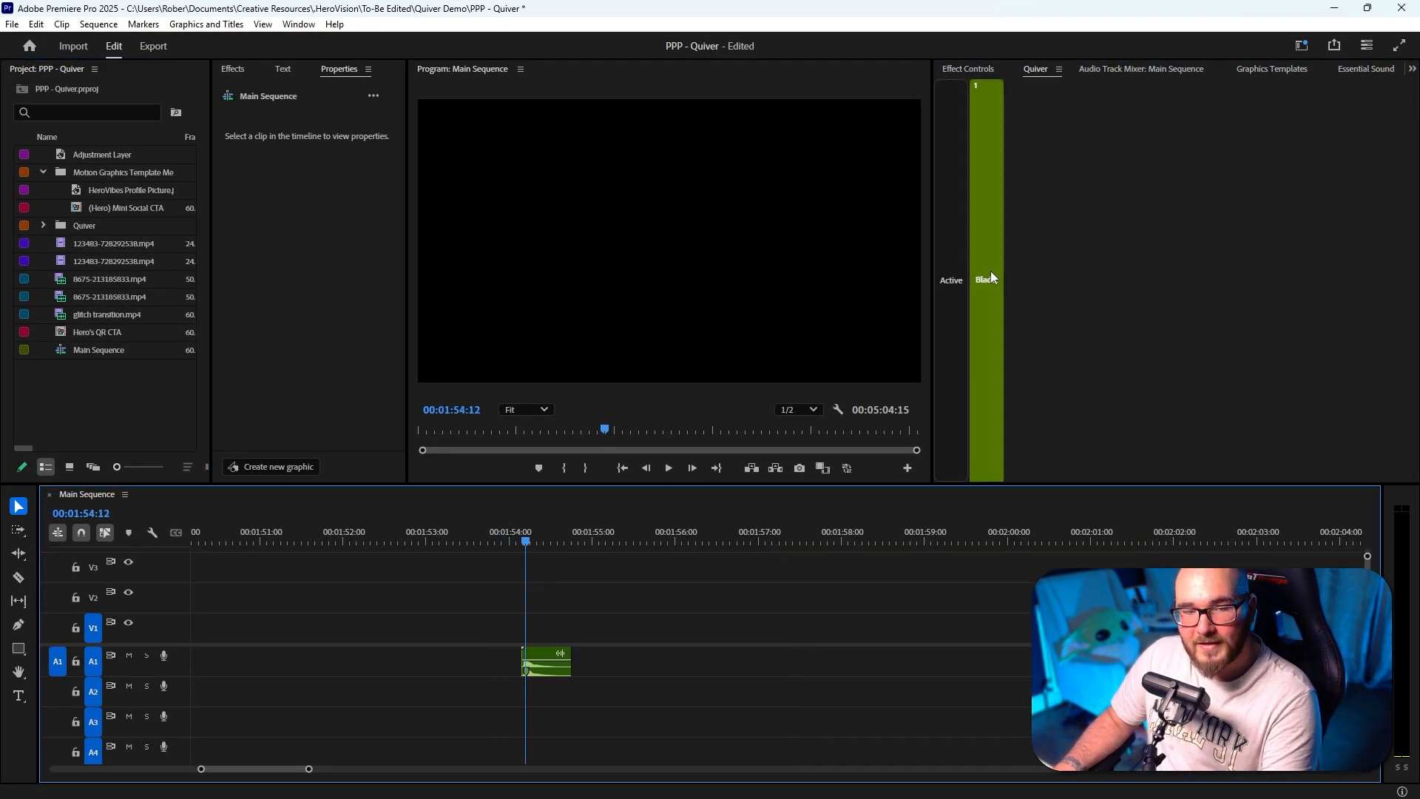
Drop the Blade Clash sound at the playhead, stacking a copy on audio track 2.
{"action": "left_click", "coordinate": [542, 542]}
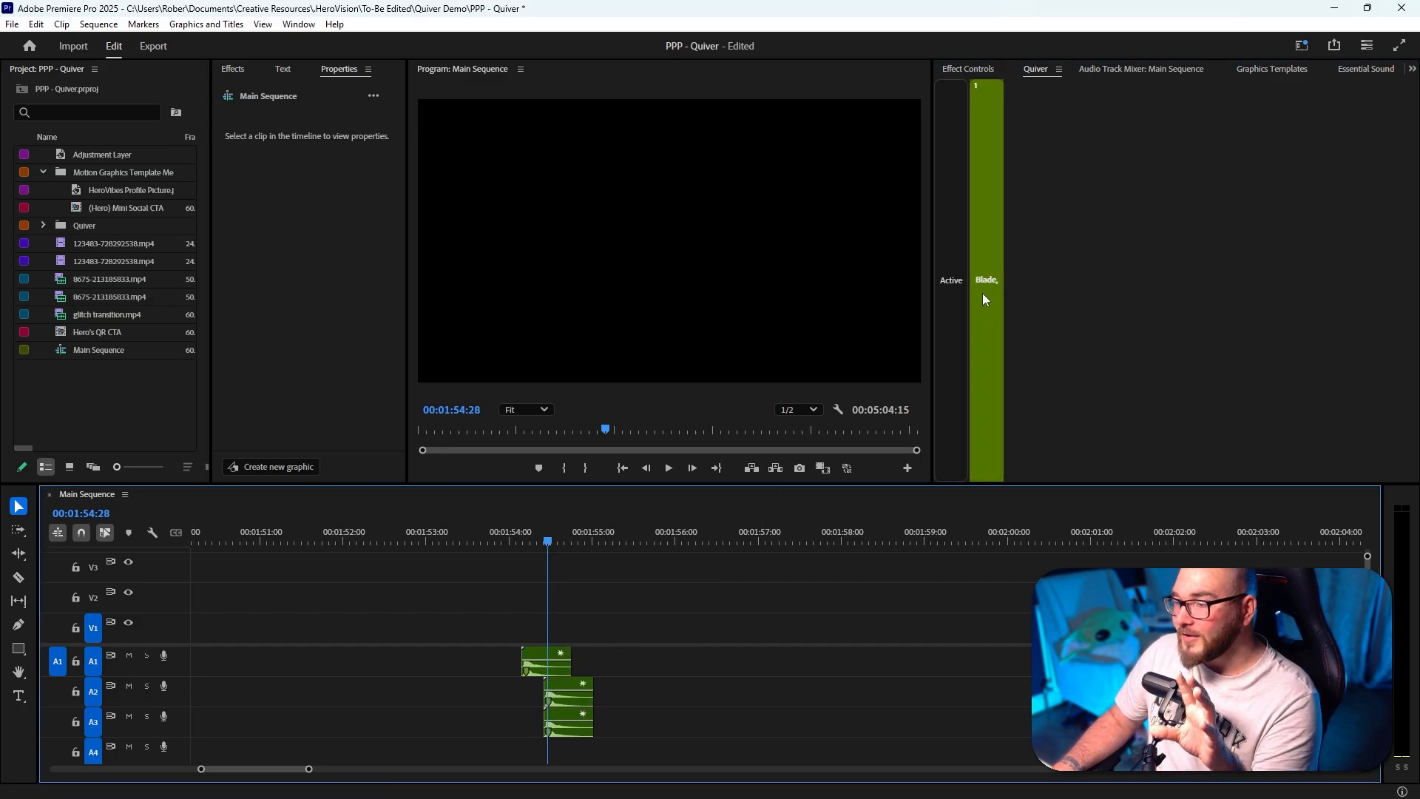
Try Overwrite placement for the Blade item, target it to Audio 2 and return Method to Overlay.
{"action": "right_click", "coordinate": [986, 280]}
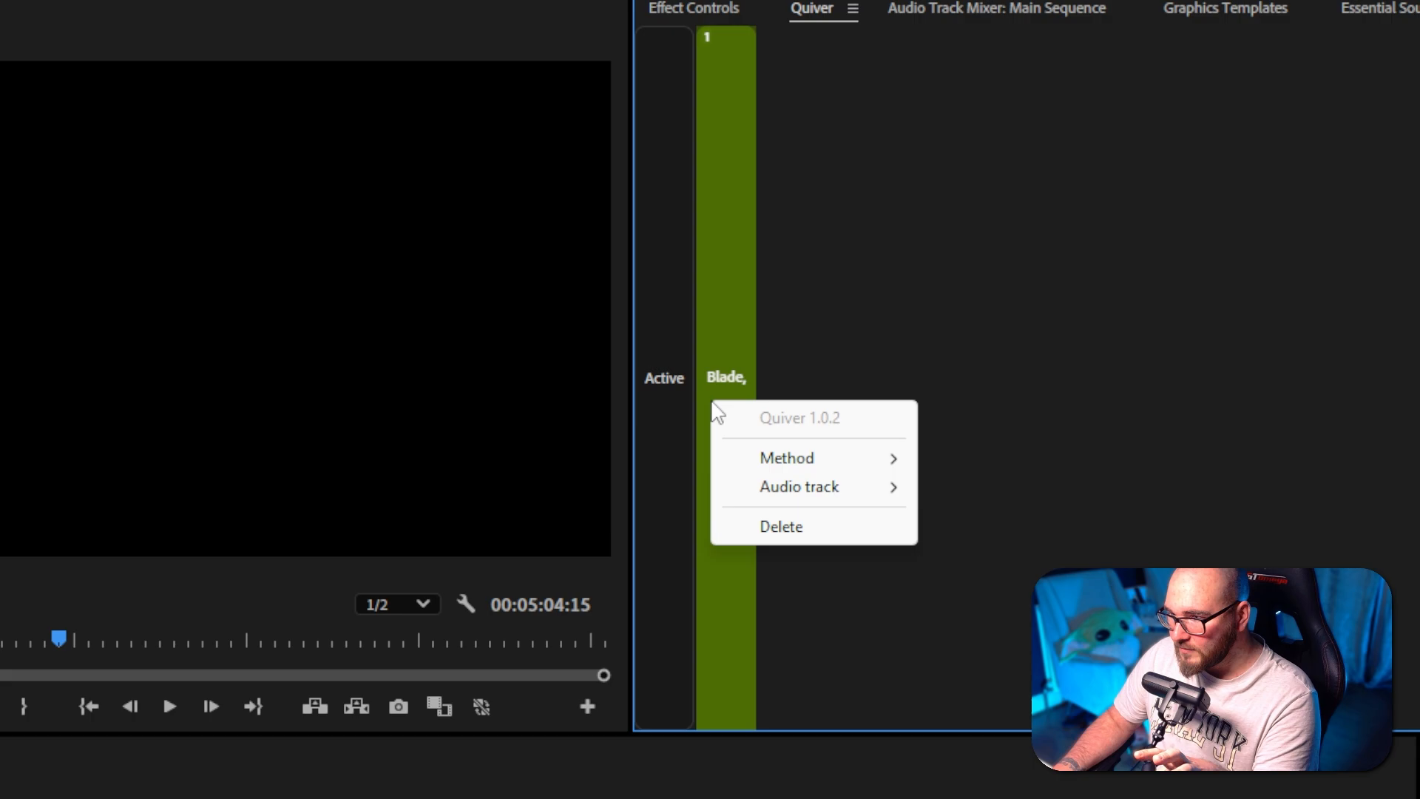
{"action": "left_click", "coordinate": [785, 458]}
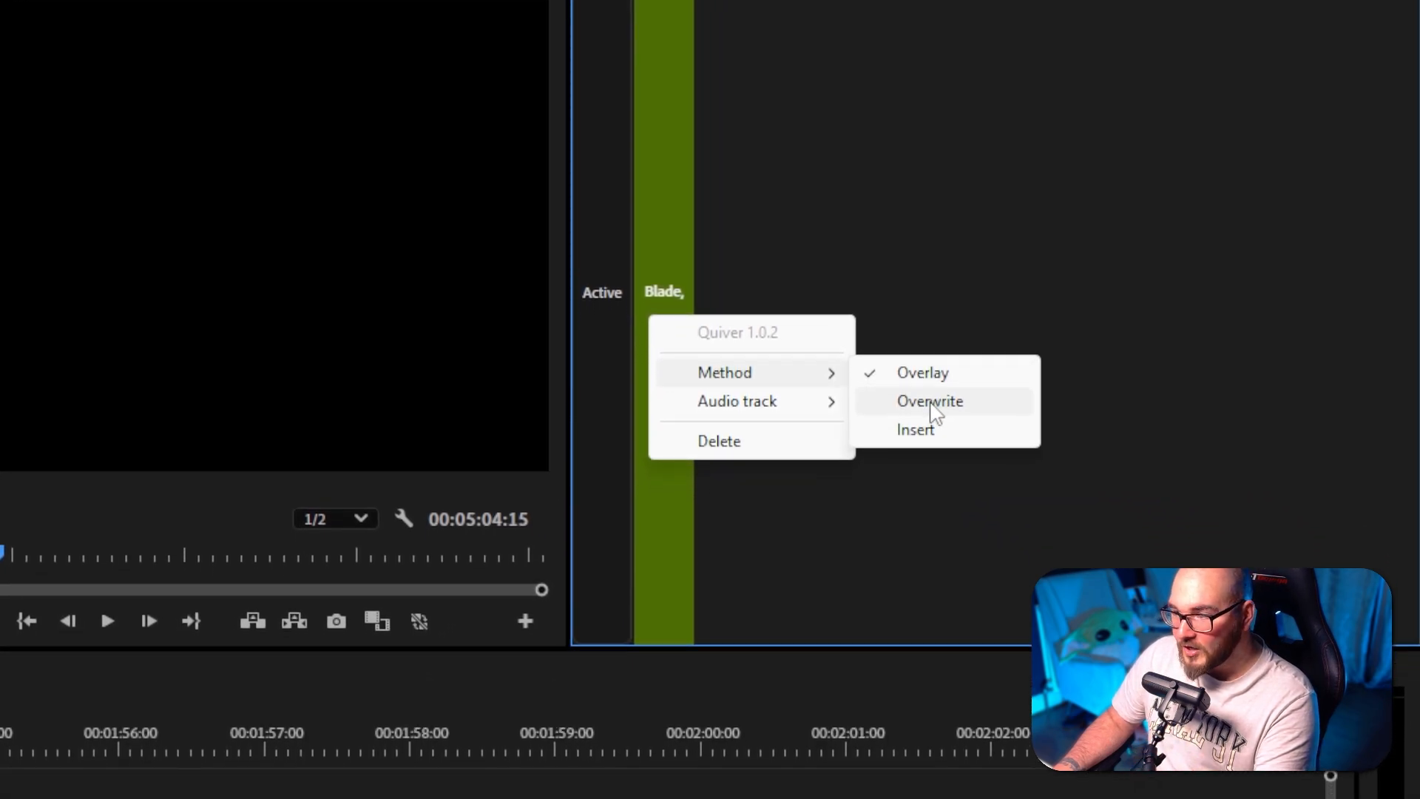
{"action": "left_click", "coordinate": [930, 401]}
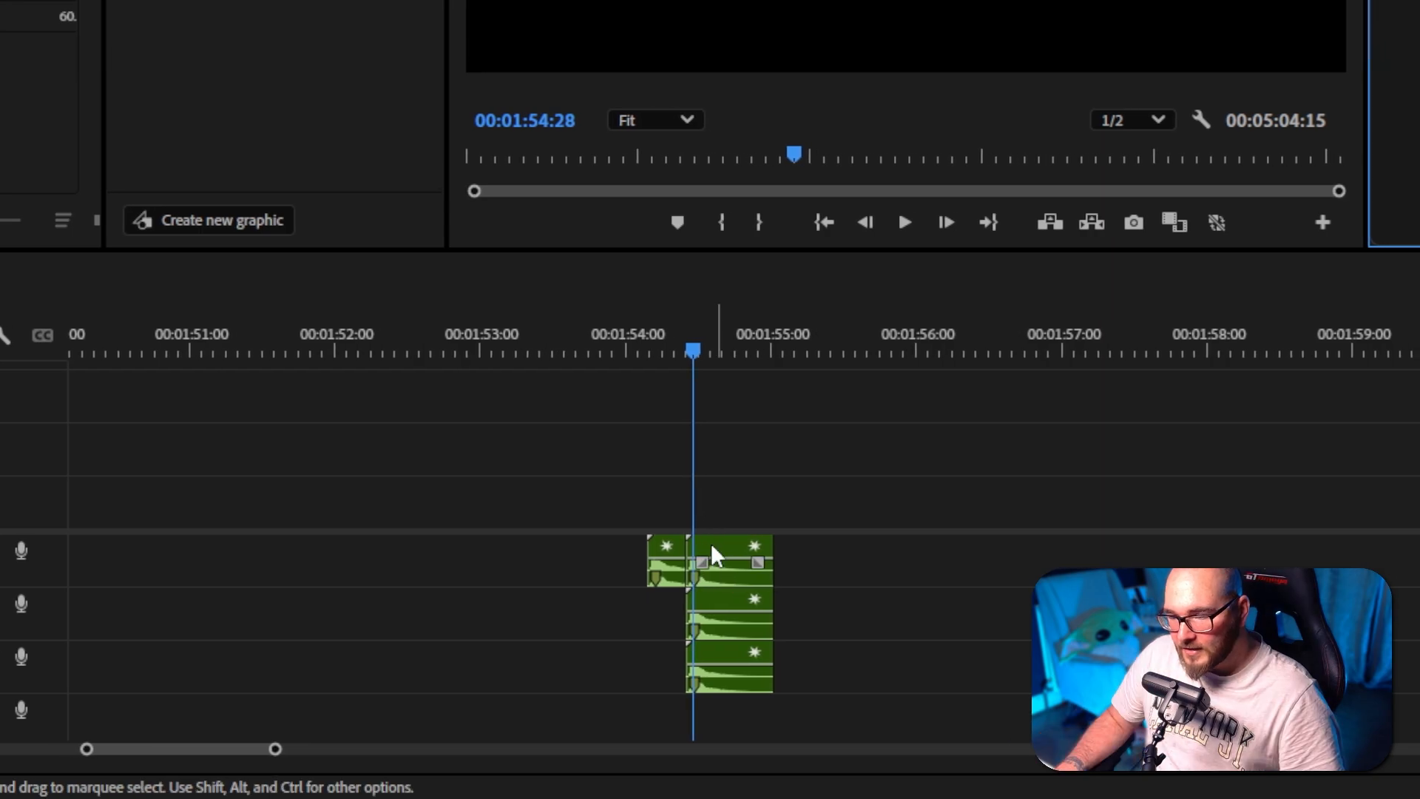
{"action": "right_click", "coordinate": [716, 555]}
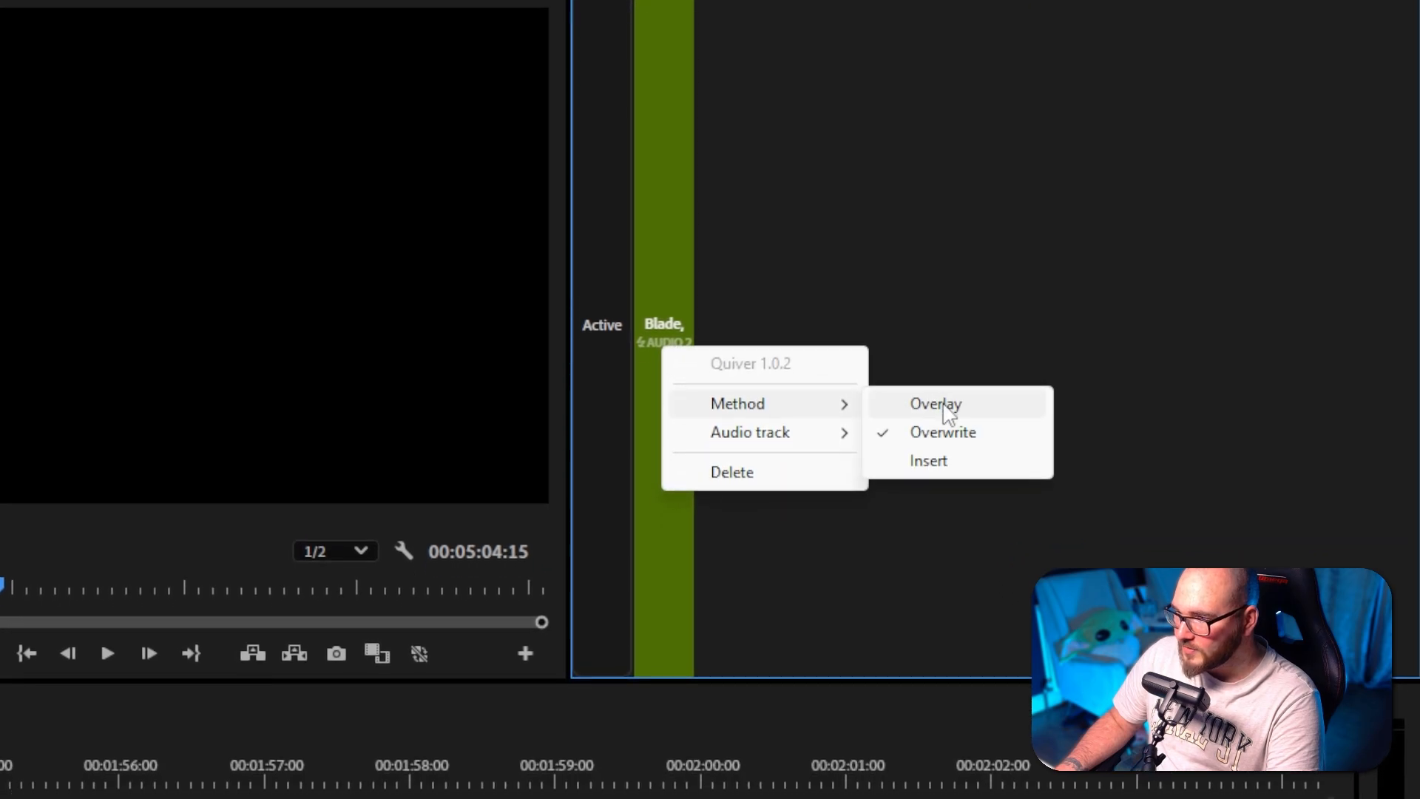
{"action": "left_click", "coordinate": [935, 402]}
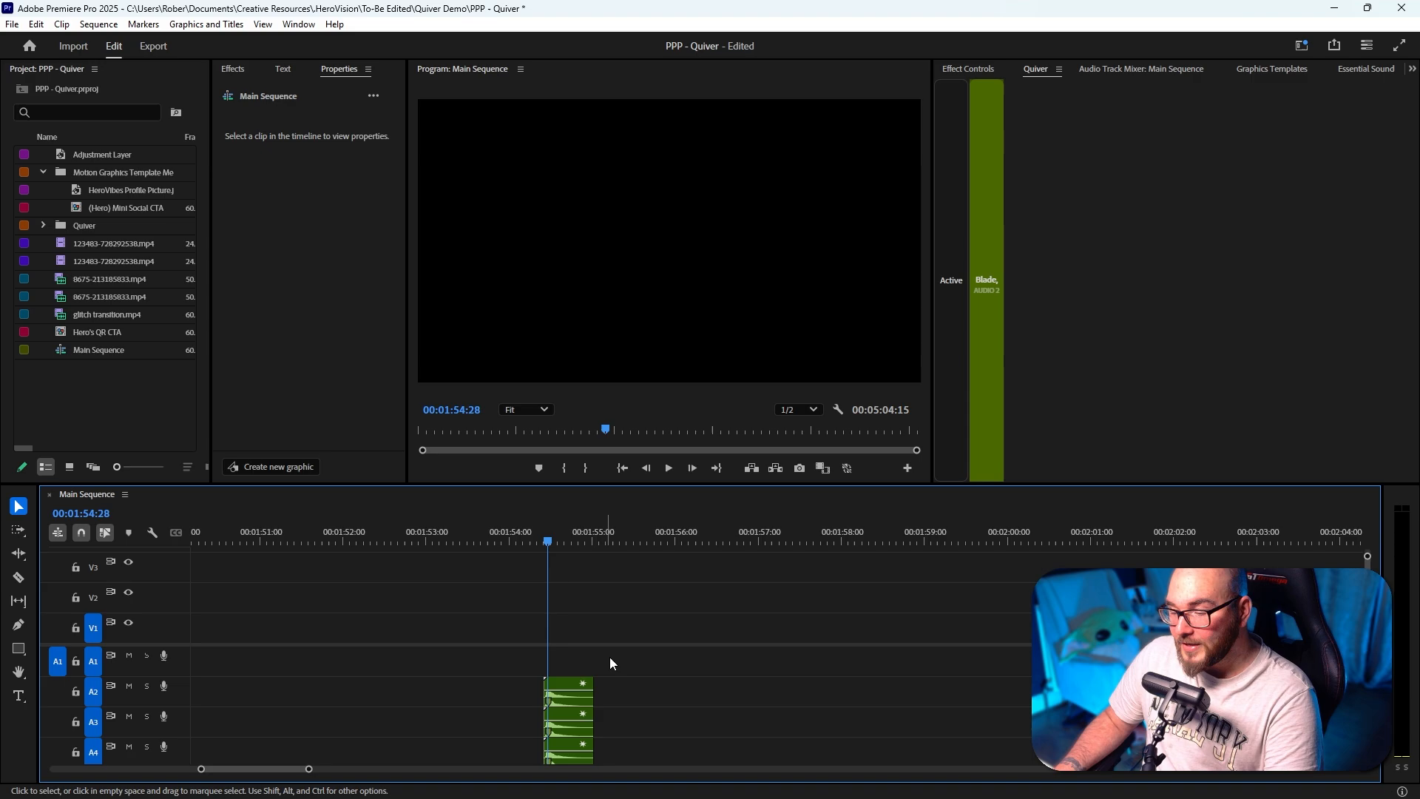
{"action": "mouse_move", "coordinate": [509, 631]}
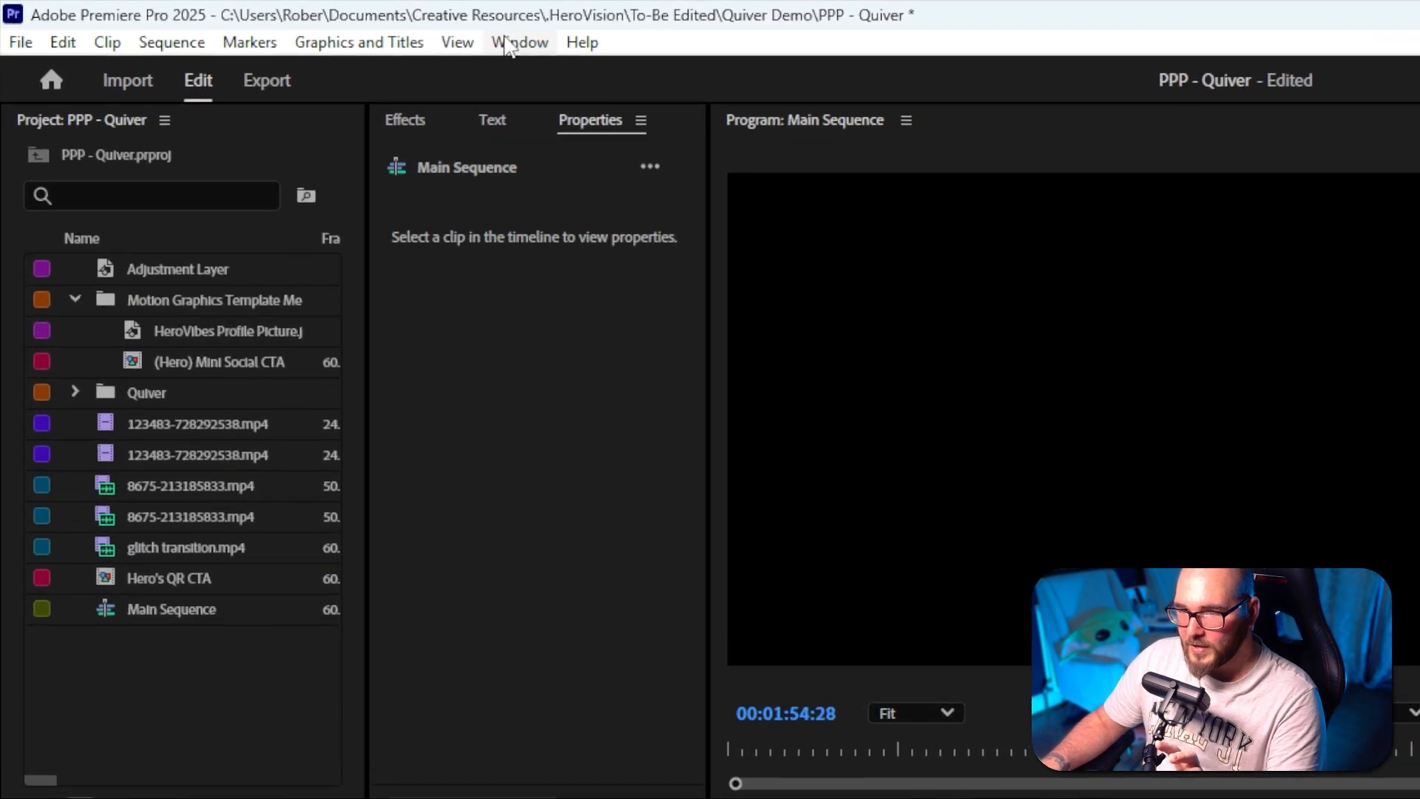
Launch Spell Book from Window > Extensions and expand its Quiver command group.
{"action": "left_click", "coordinate": [519, 41]}
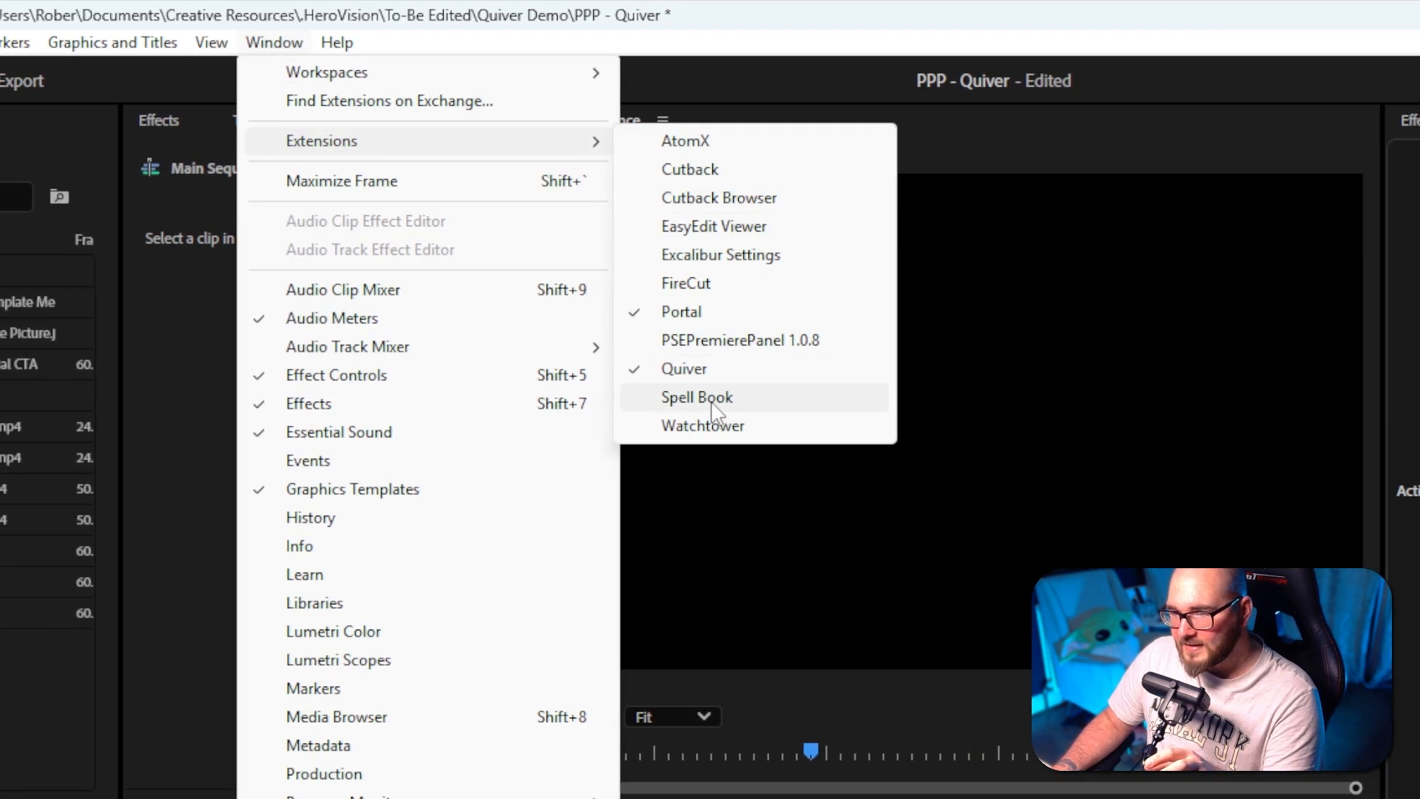
{"action": "left_click", "coordinate": [697, 397]}
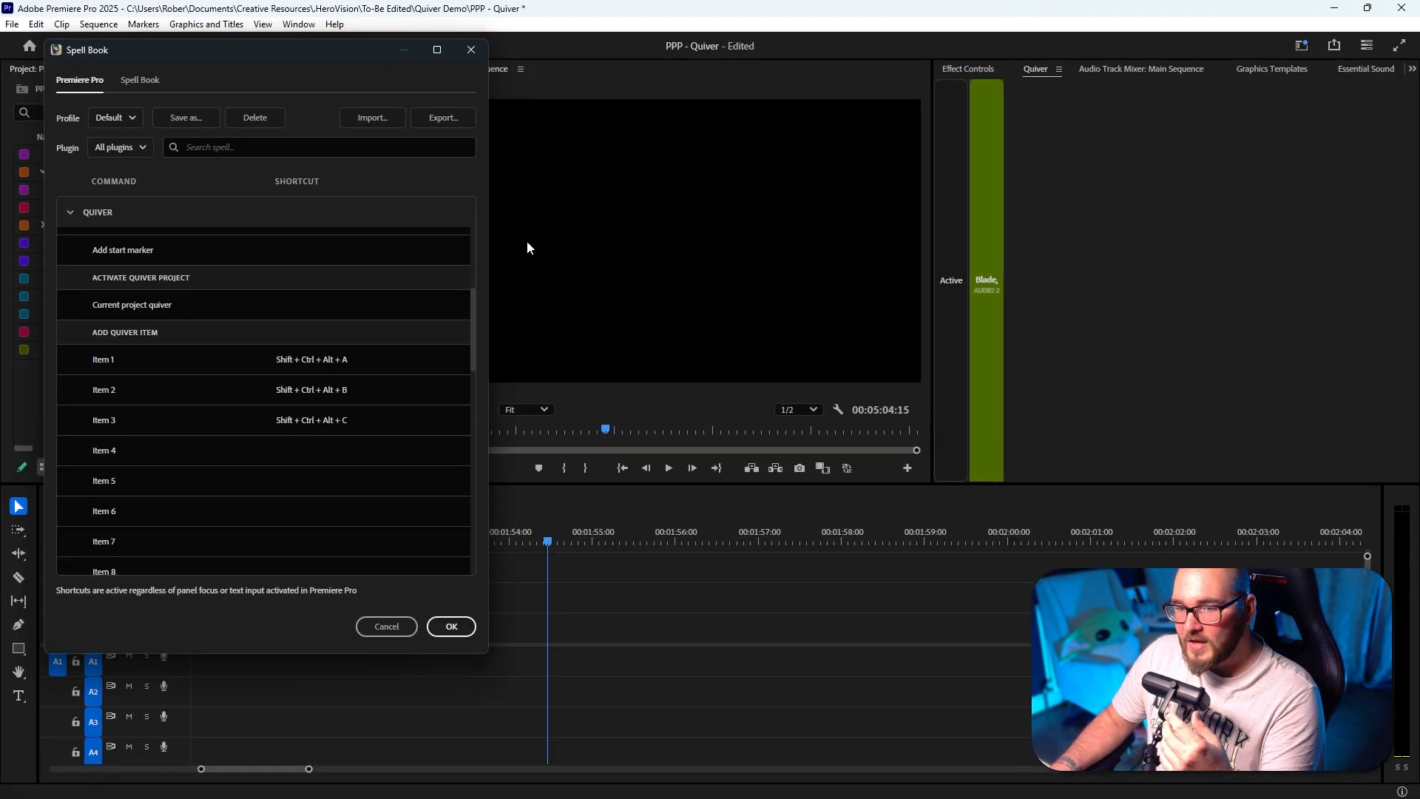
{"action": "mouse_move", "coordinate": [185, 401]}
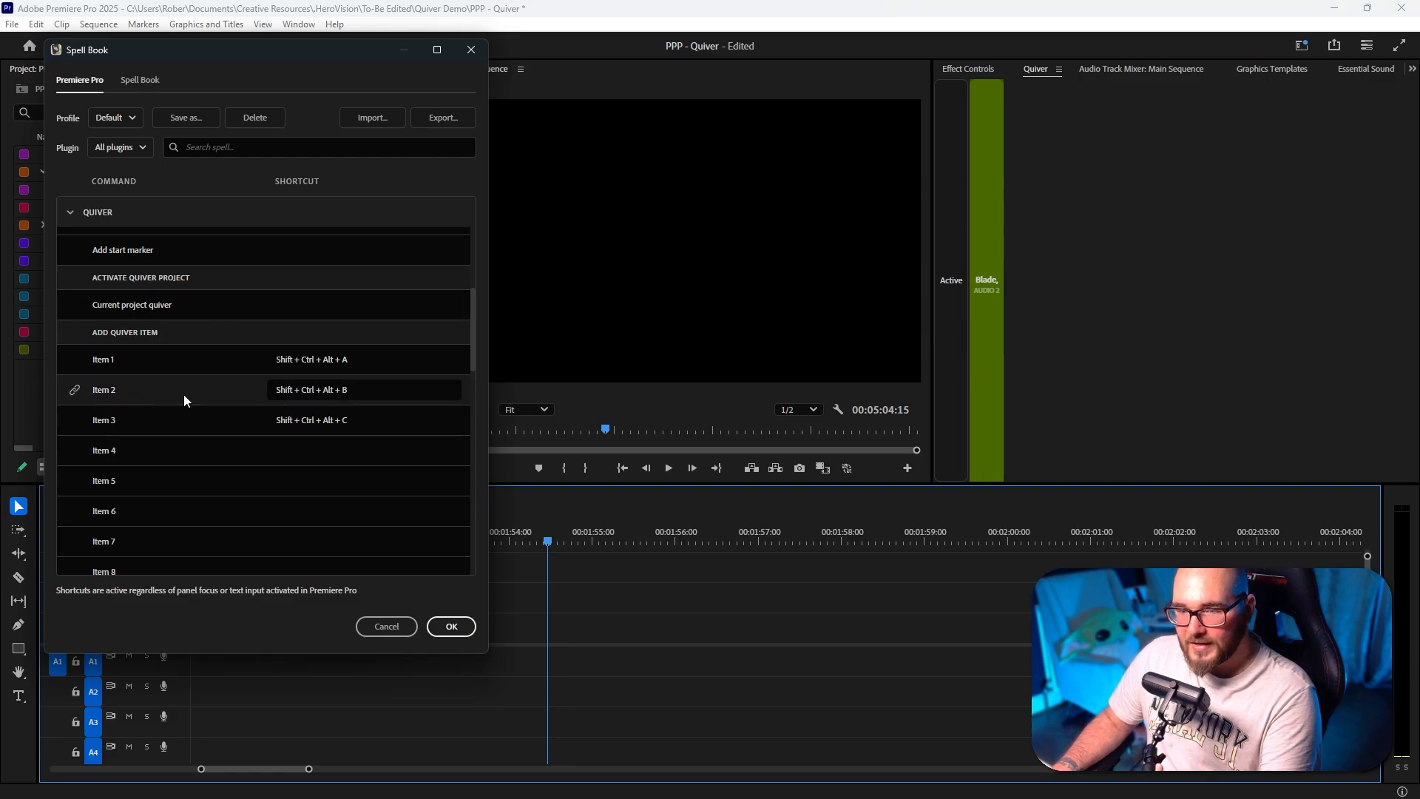
{"action": "scroll", "scroll_direction": "up", "scroll_amount": 3}
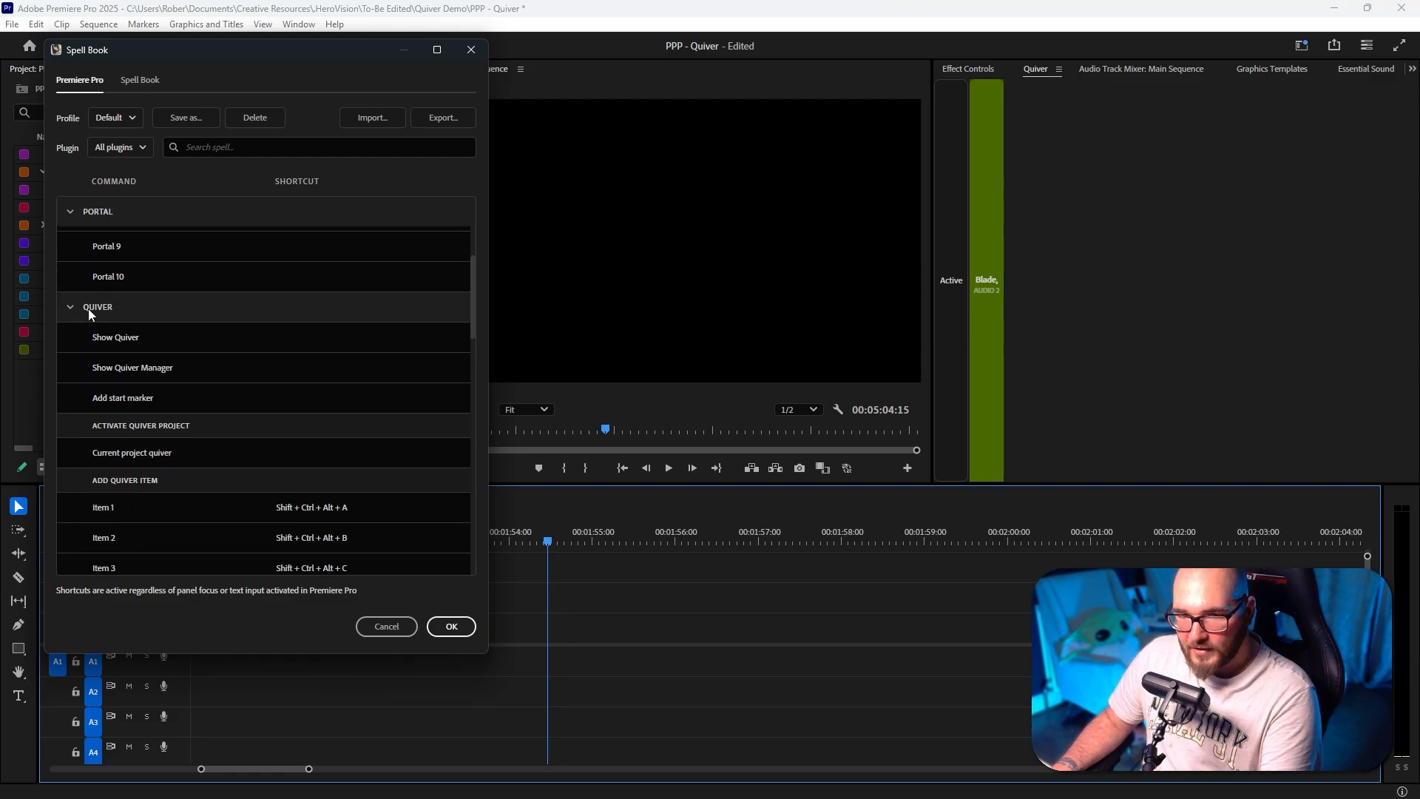
{"action": "left_click", "coordinate": [70, 212]}
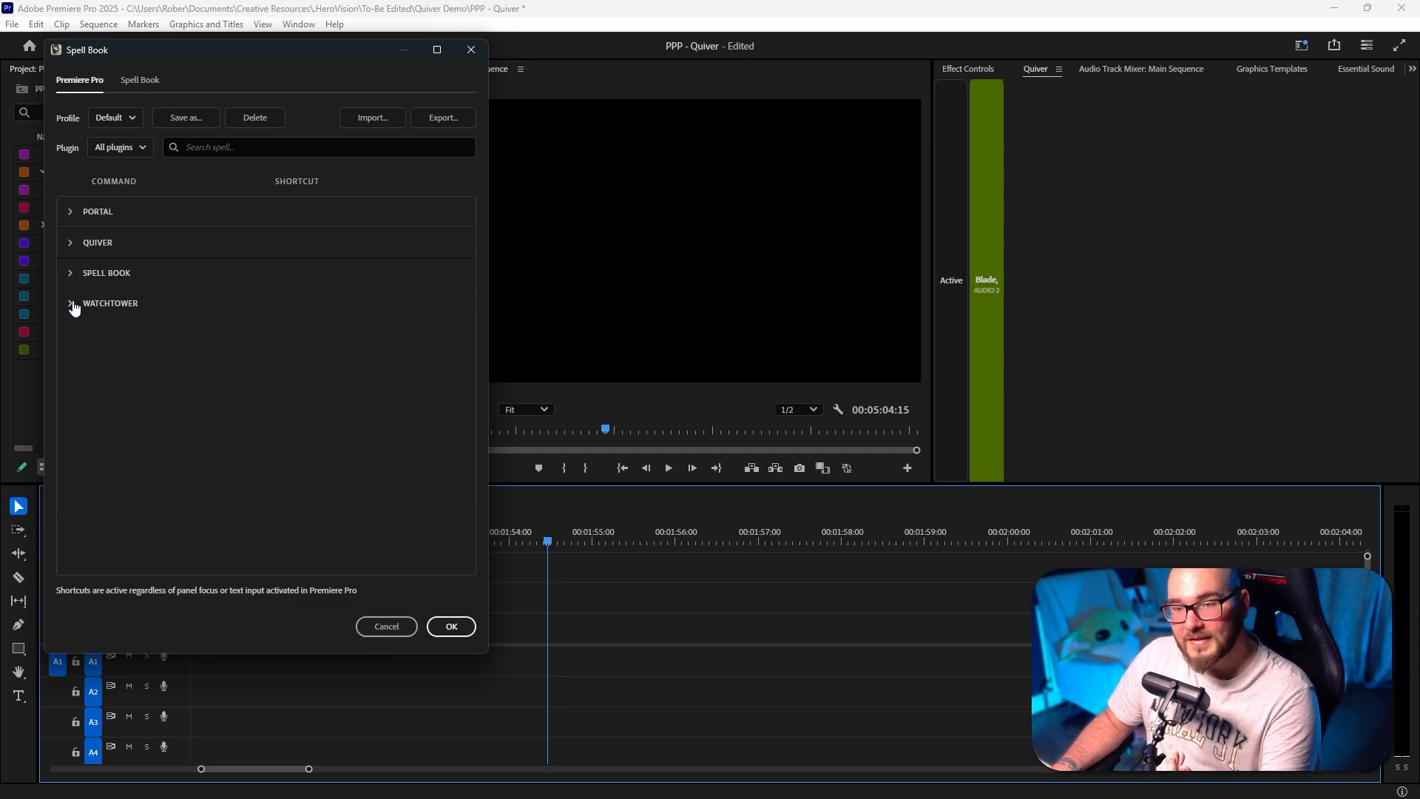
{"action": "left_click", "coordinate": [97, 241]}
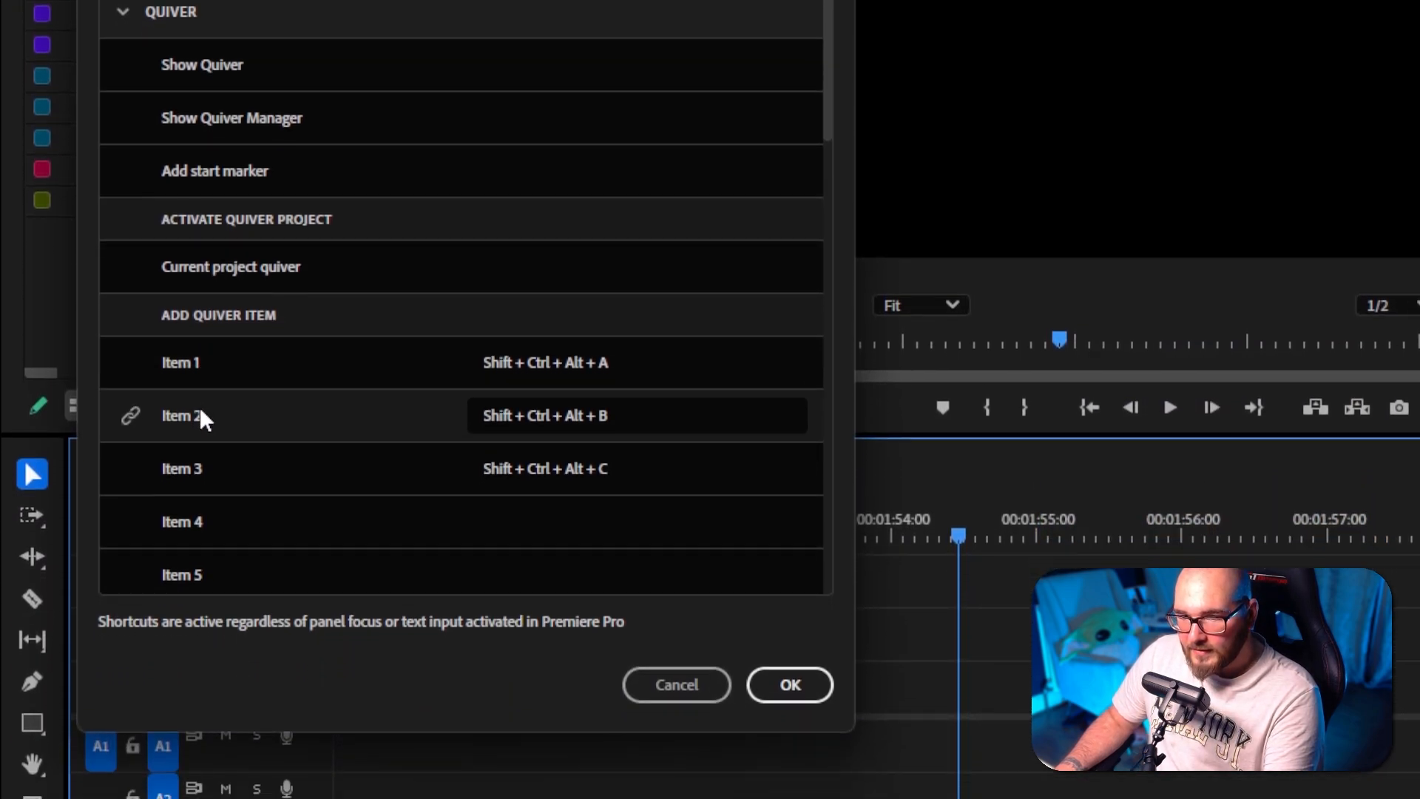
Inspect the shortcuts assigned to Quiver Items 1–3, selecting the Item 1 hotkey.
{"action": "scroll", "scroll_direction": "down", "scroll_amount": 3}
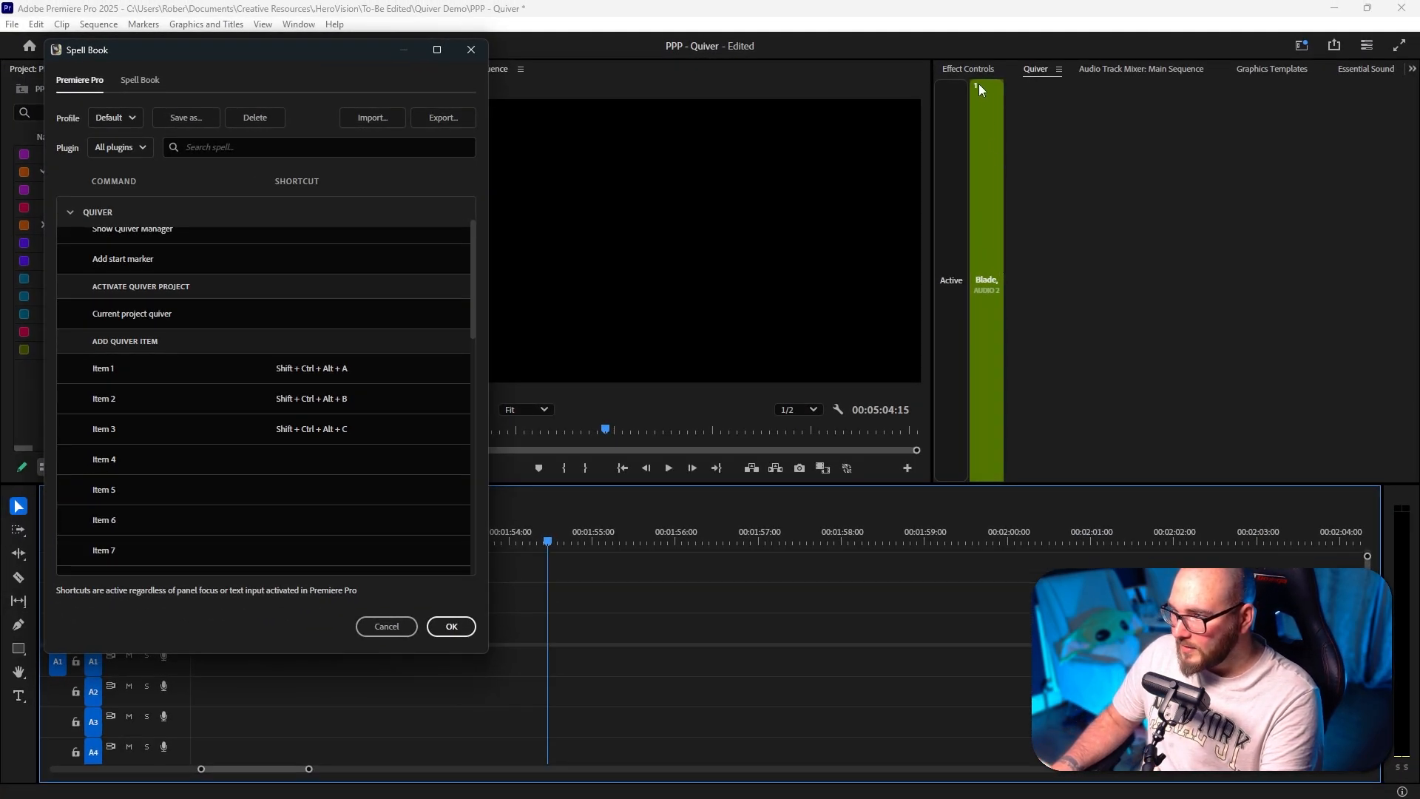
{"action": "left_click", "coordinate": [450, 626]}
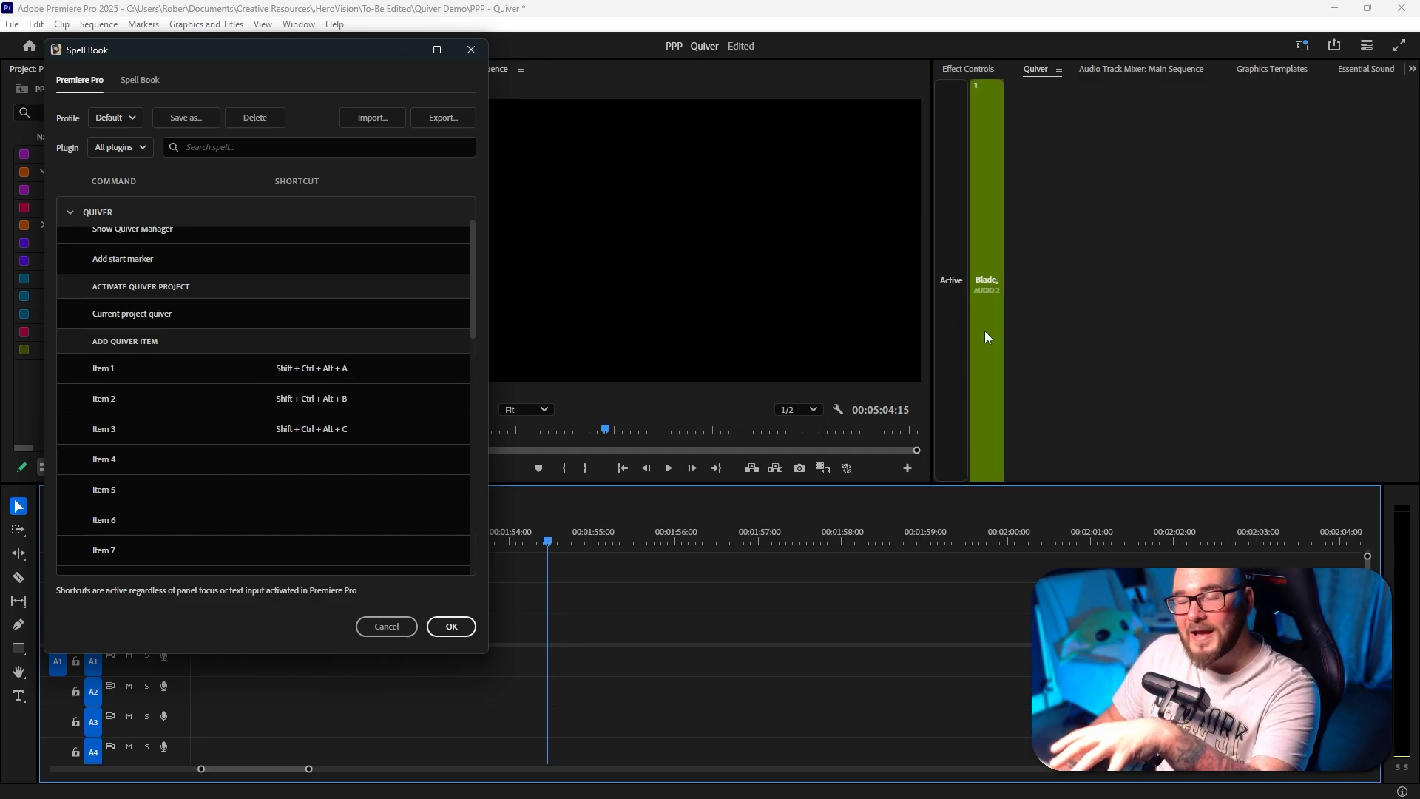
{"action": "mouse_move", "coordinate": [985, 300]}
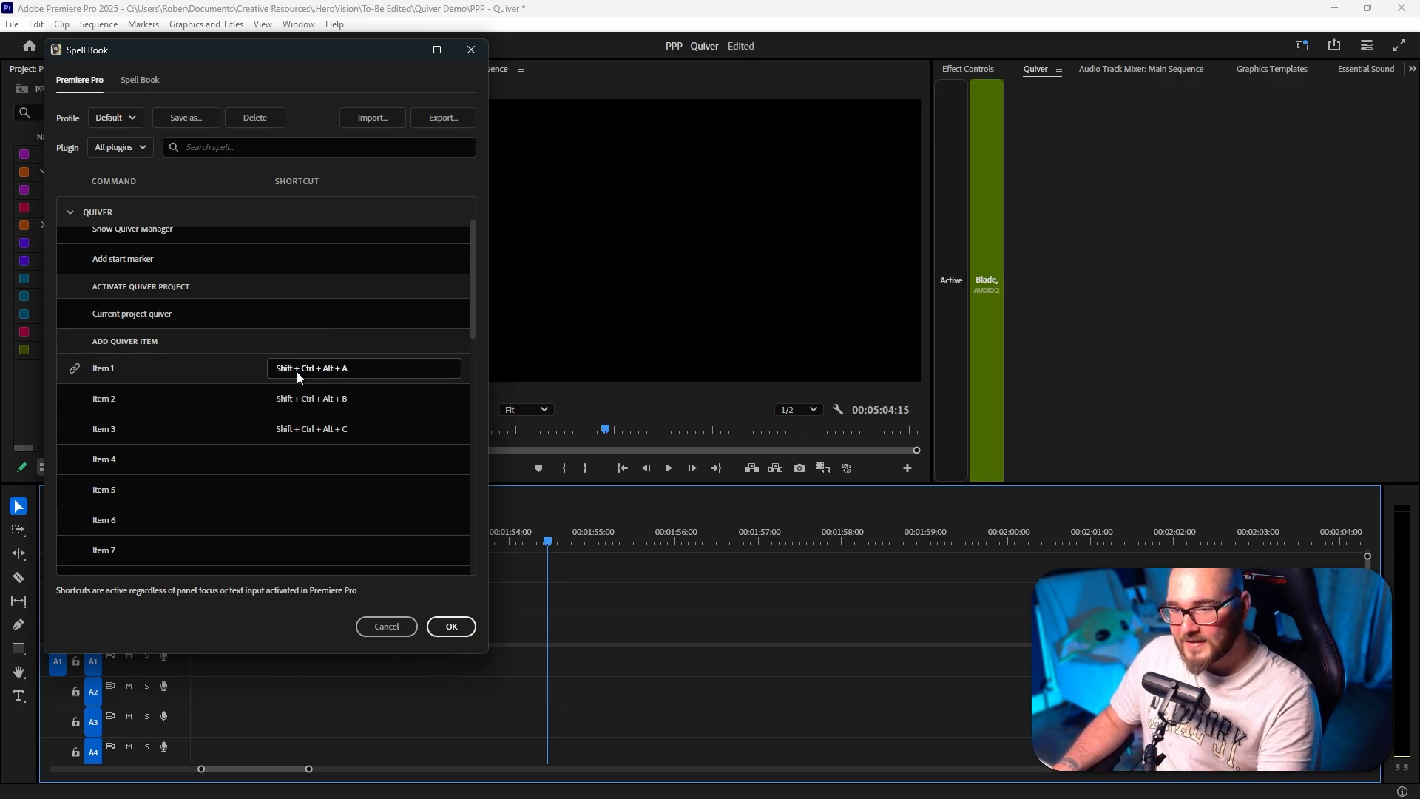
{"action": "left_click", "coordinate": [363, 429]}
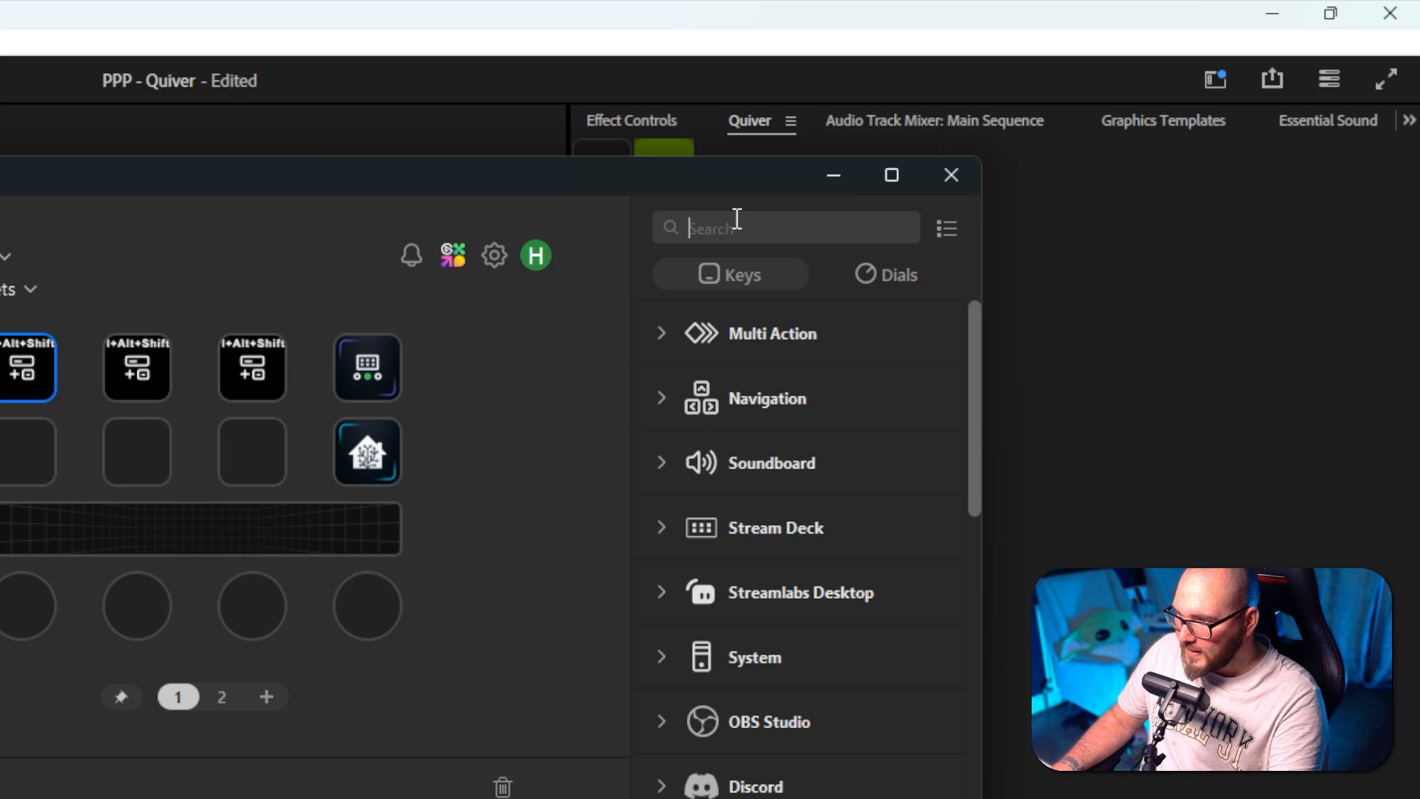
Filter the Stream Deck action library with 'HOT' to find the Hotkey action.
{"action": "type", "text": "HOT"}
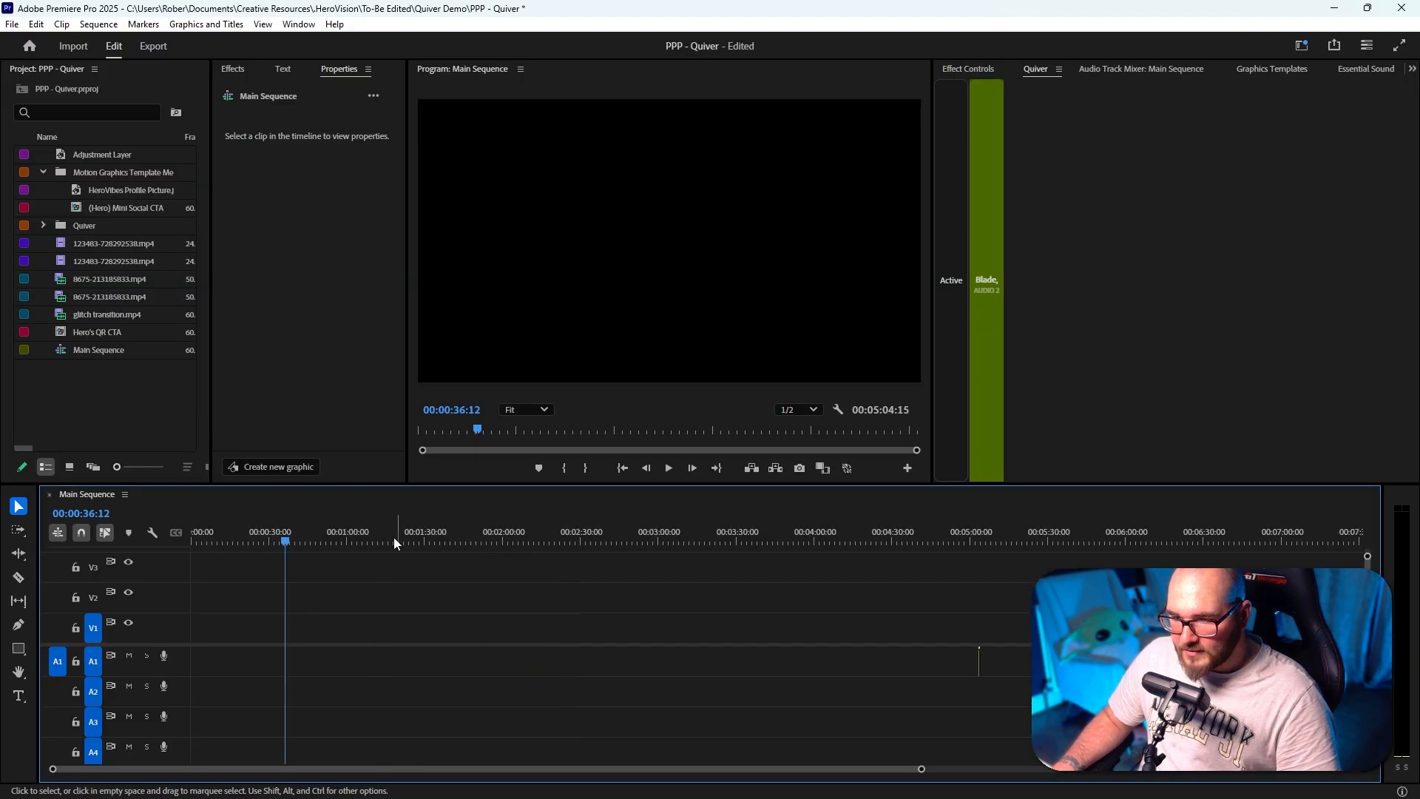
Move the playhead back near 00:00:27 in Main Sequence and play from there.
{"action": "left_click", "coordinate": [668, 469]}
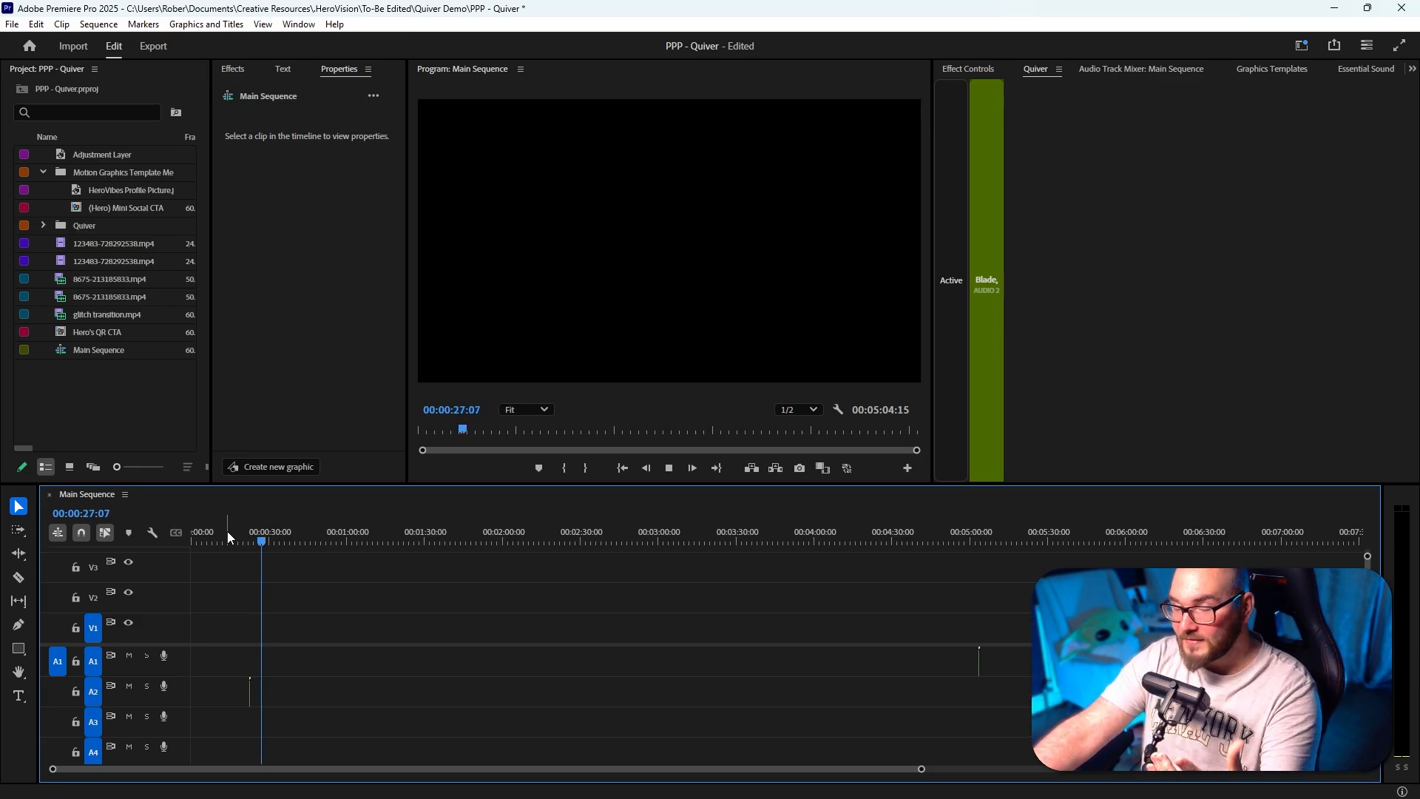
{"action": "left_click", "coordinate": [271, 531]}
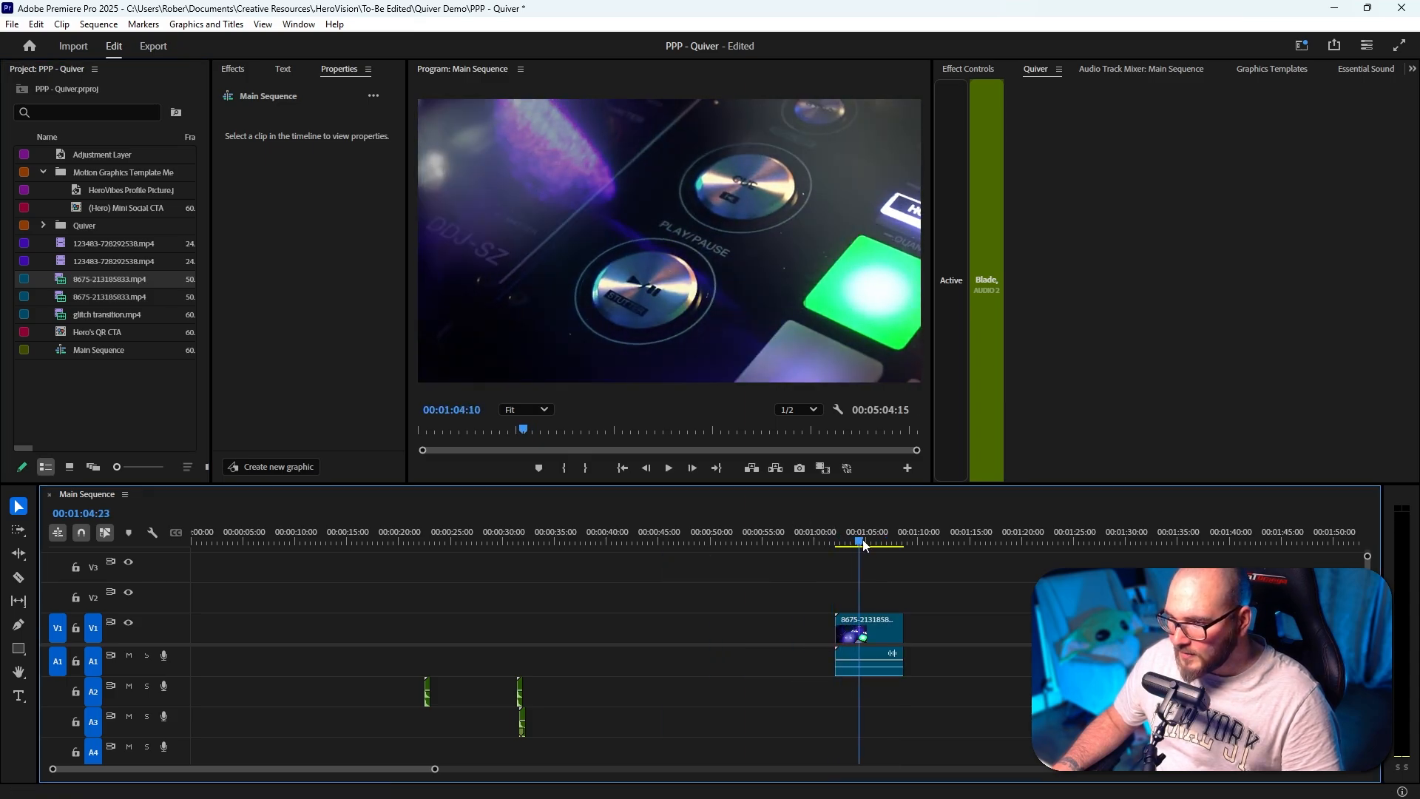
Place 8675-213185833.mp4 and 123483-728292538.mp4 back to back on V1, then add glitch transition.mp4 to Quiver.
{"action": "left_click", "coordinate": [869, 662]}
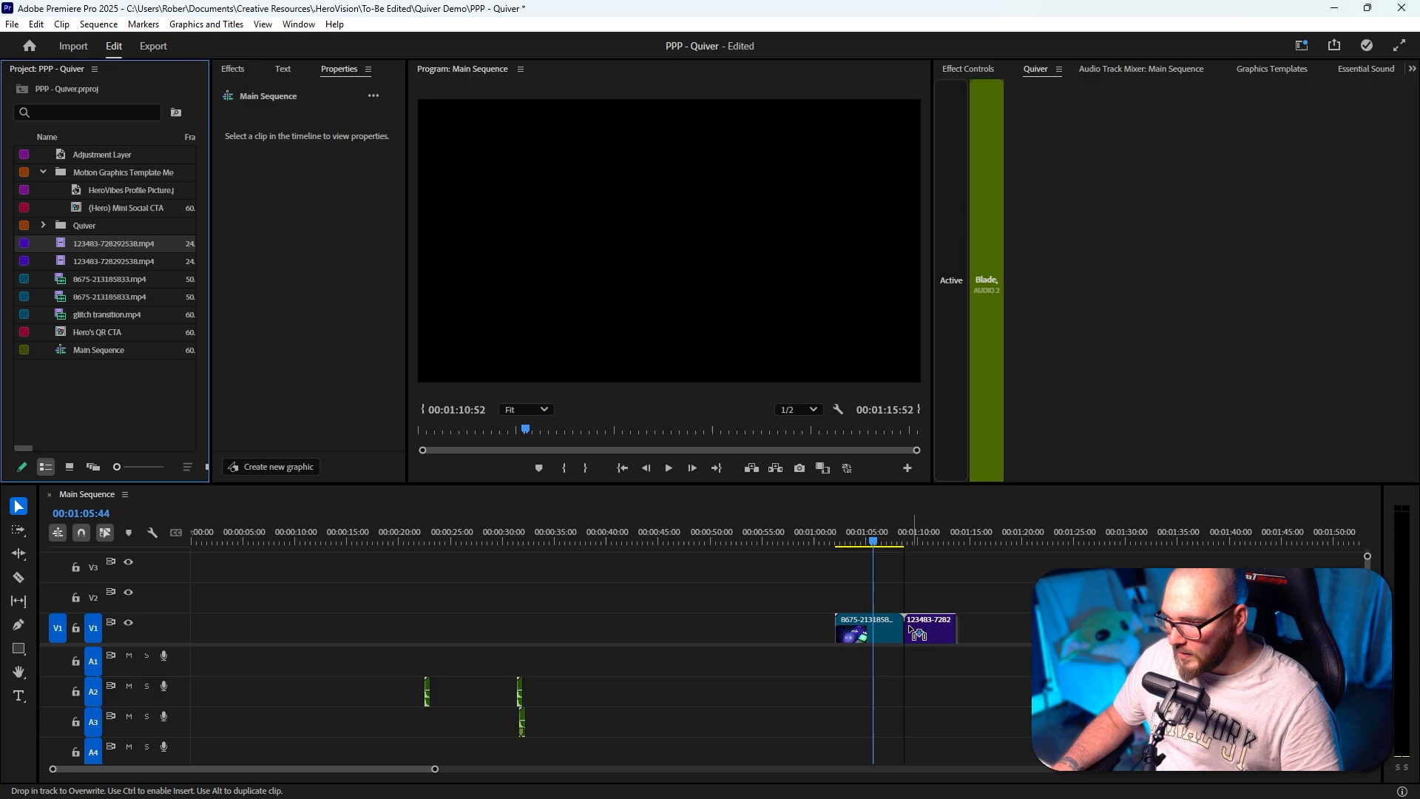
{"action": "left_click", "coordinate": [910, 541]}
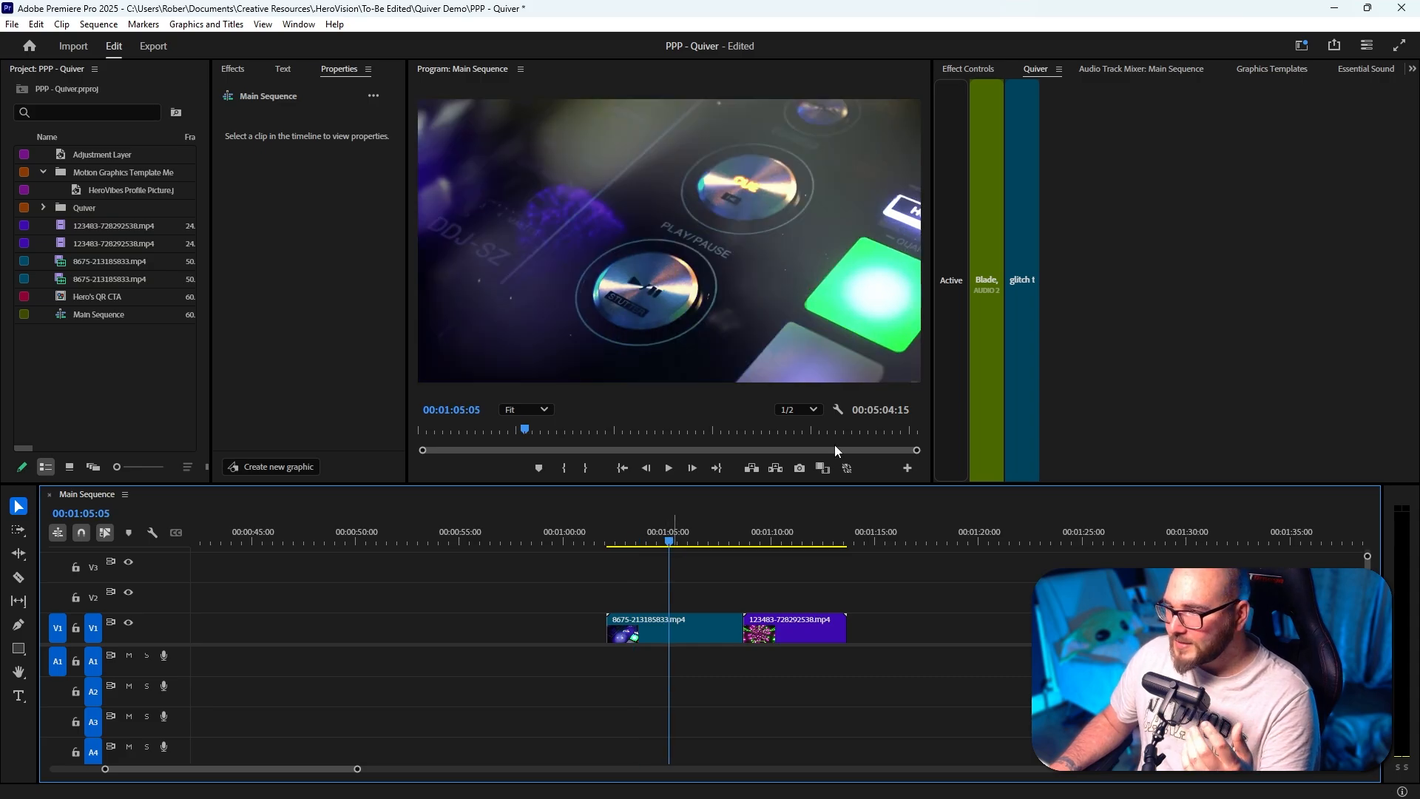
Lay the Subscribe CTA (Light) graphics template on V2 over both clips, then return to Quiver.
{"action": "left_click", "coordinate": [1269, 68]}
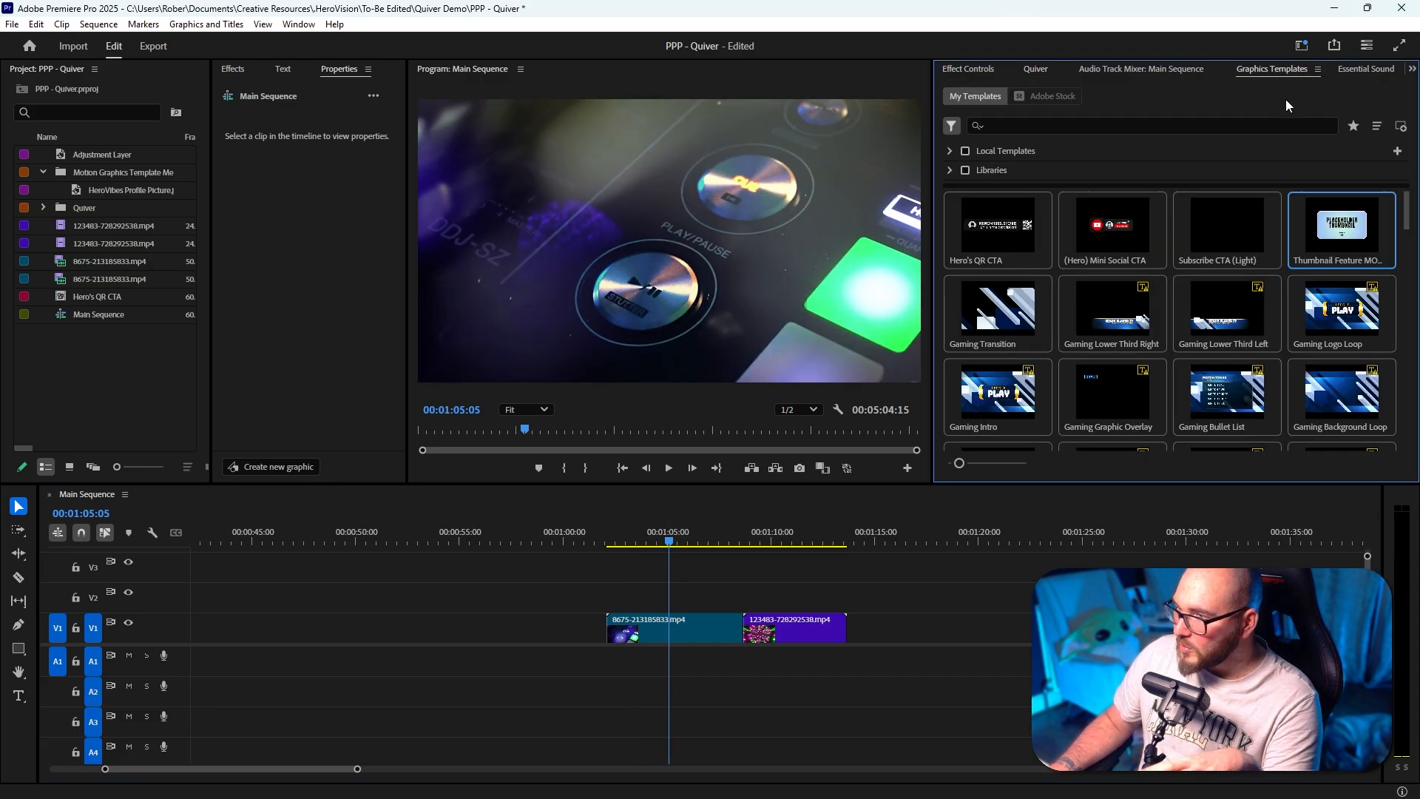
{"action": "mouse_move", "coordinate": [1112, 225]}
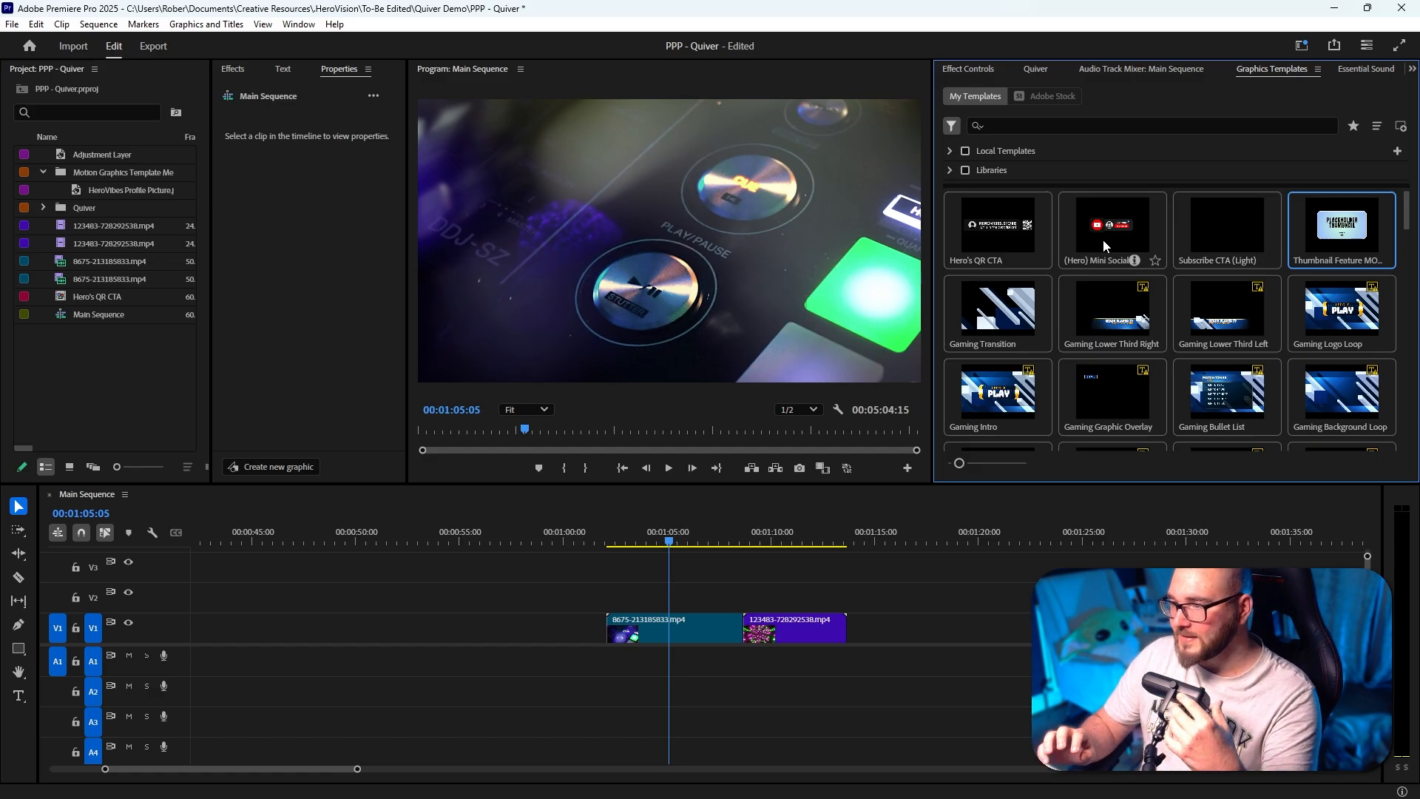
{"action": "mouse_move", "coordinate": [1135, 262]}
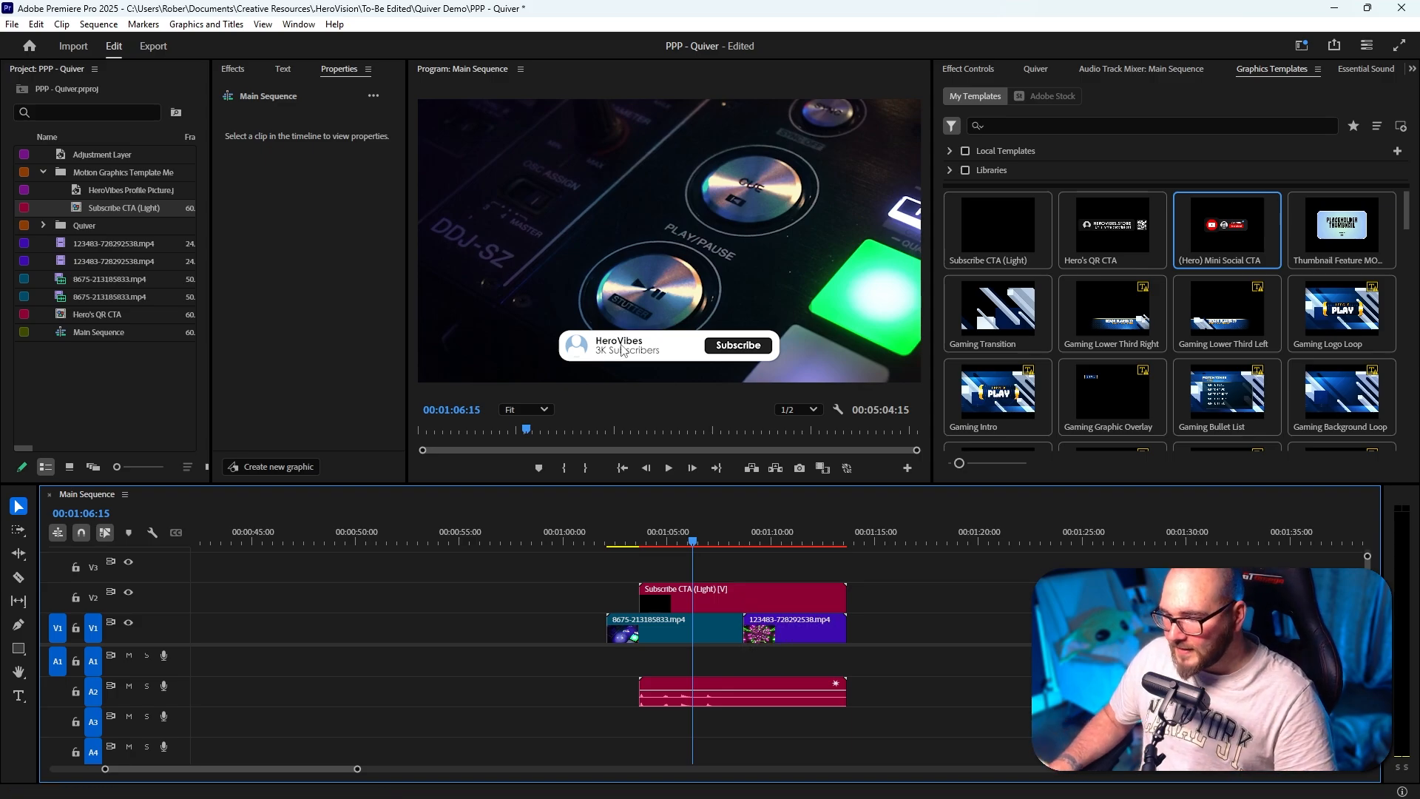
{"action": "left_click", "coordinate": [1035, 70]}
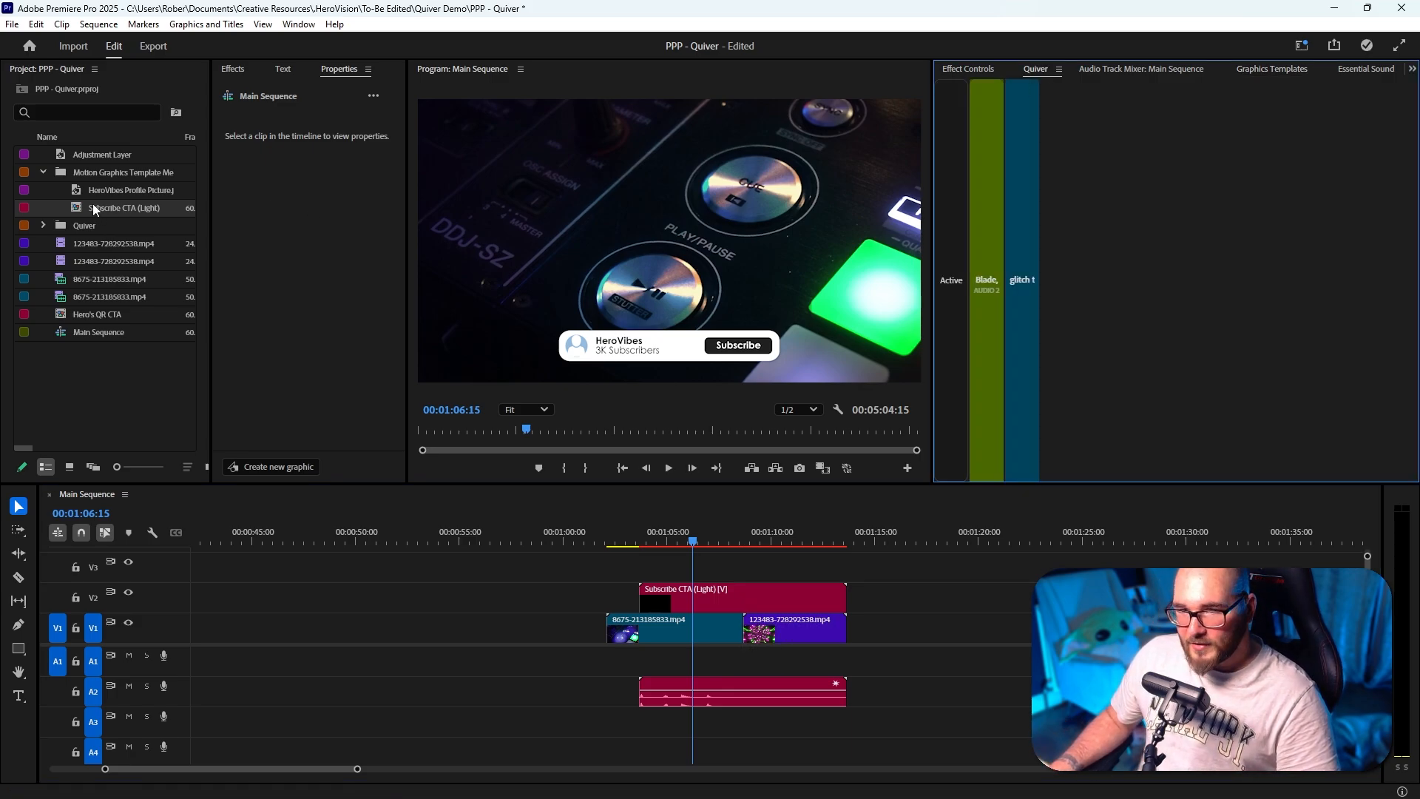
Add Subscribe CTA (Light) as a fourth Quiver item and drop it near the sequence start.
{"action": "left_click", "coordinate": [1036, 70]}
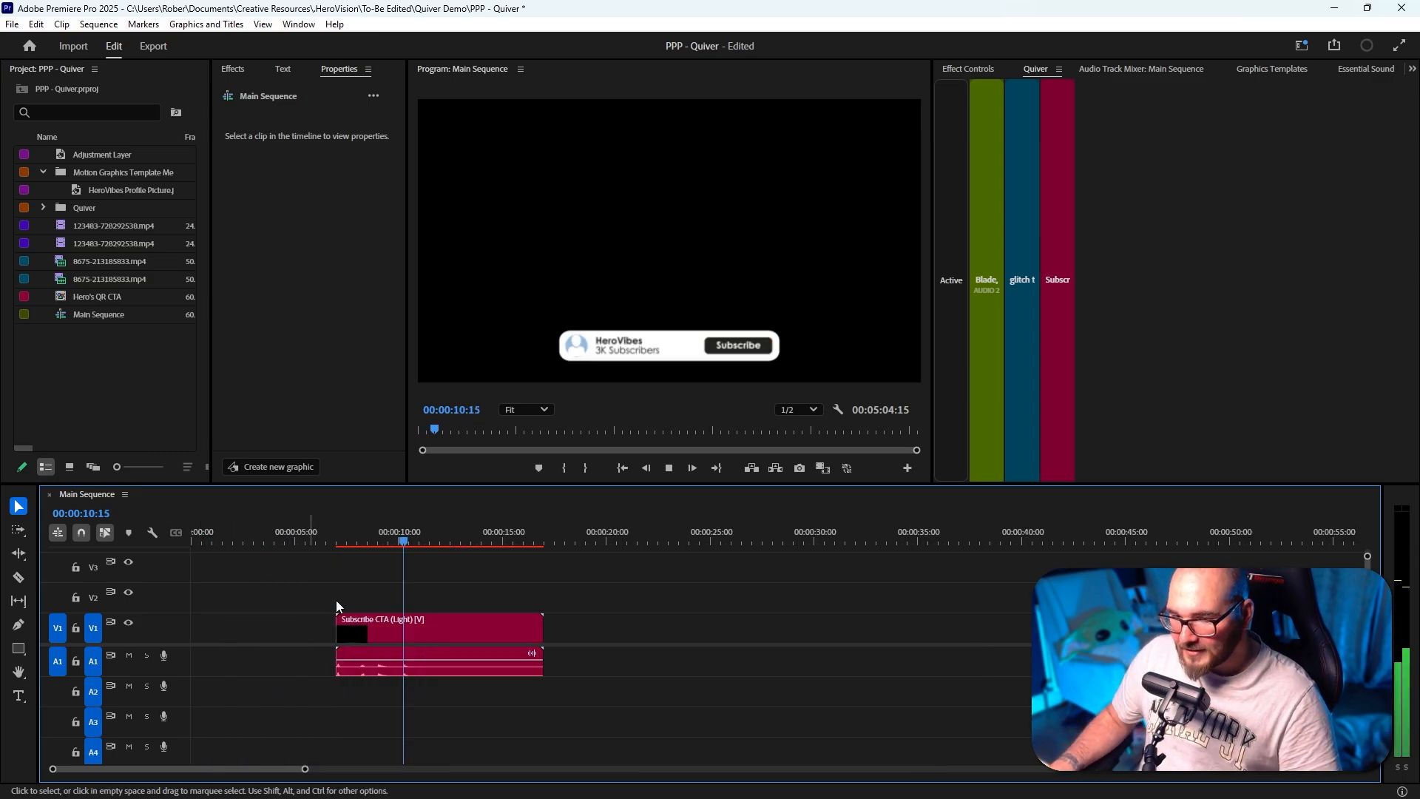
{"action": "left_click", "coordinate": [354, 541]}
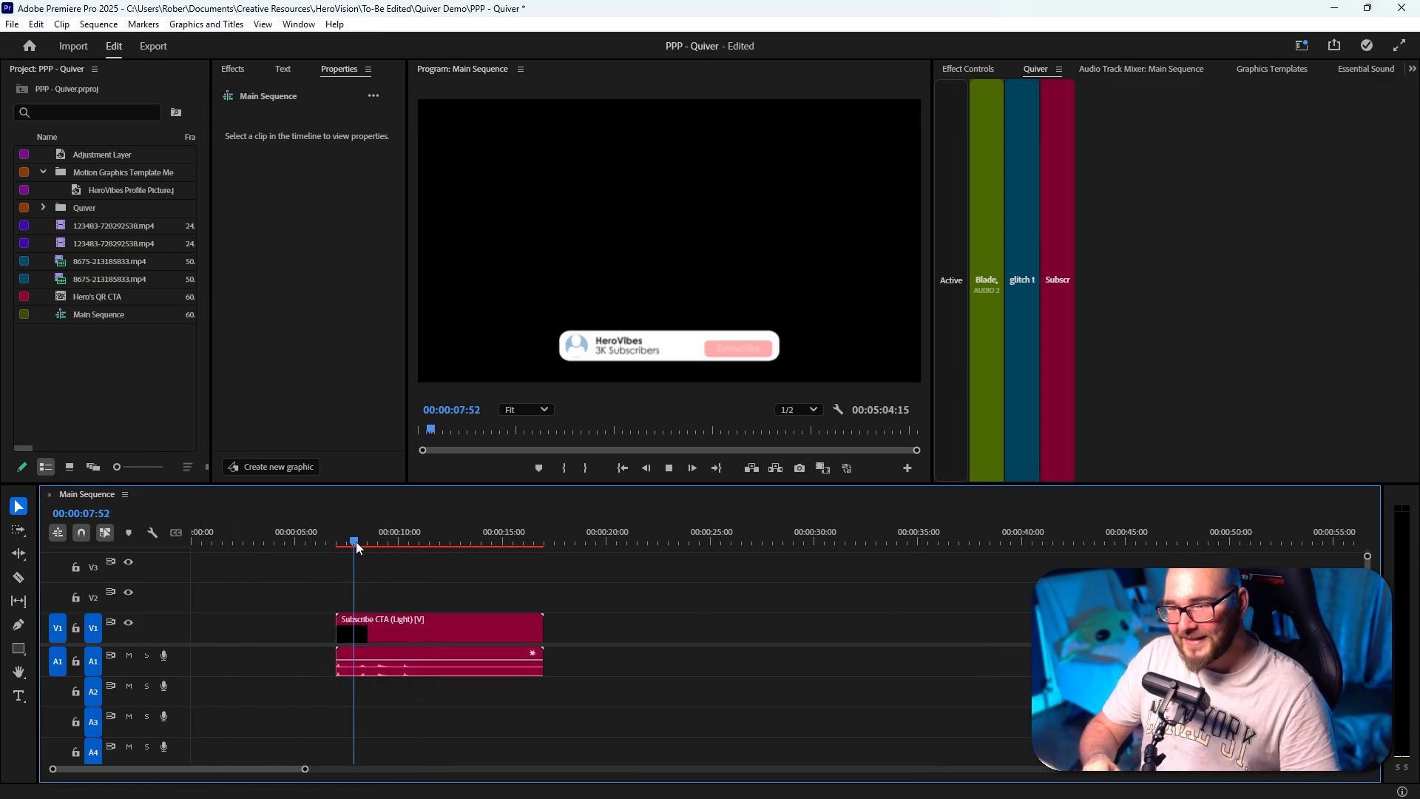